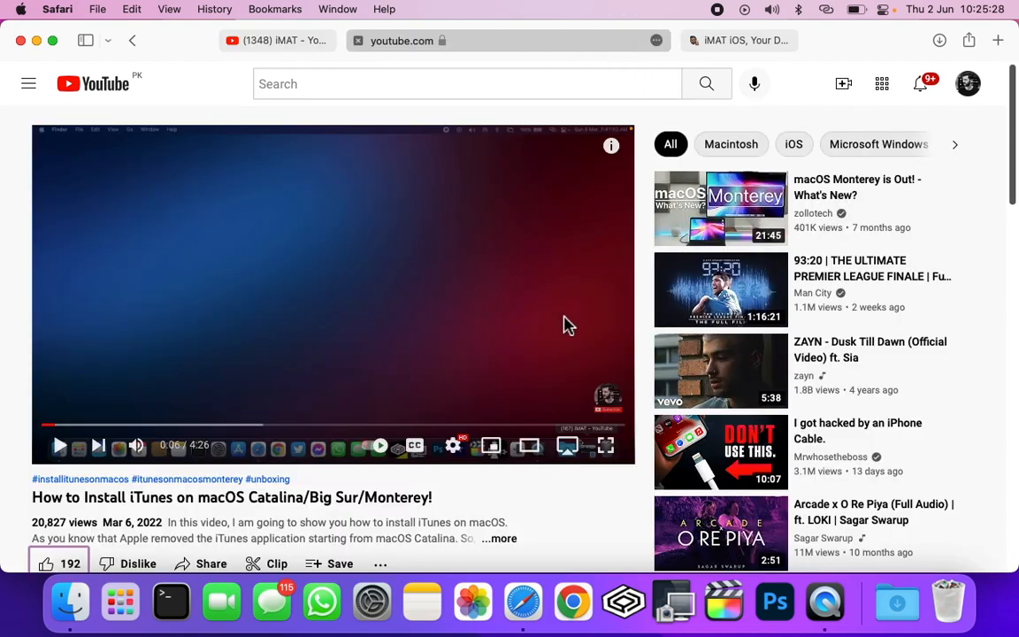
mouse_move(602, 510)
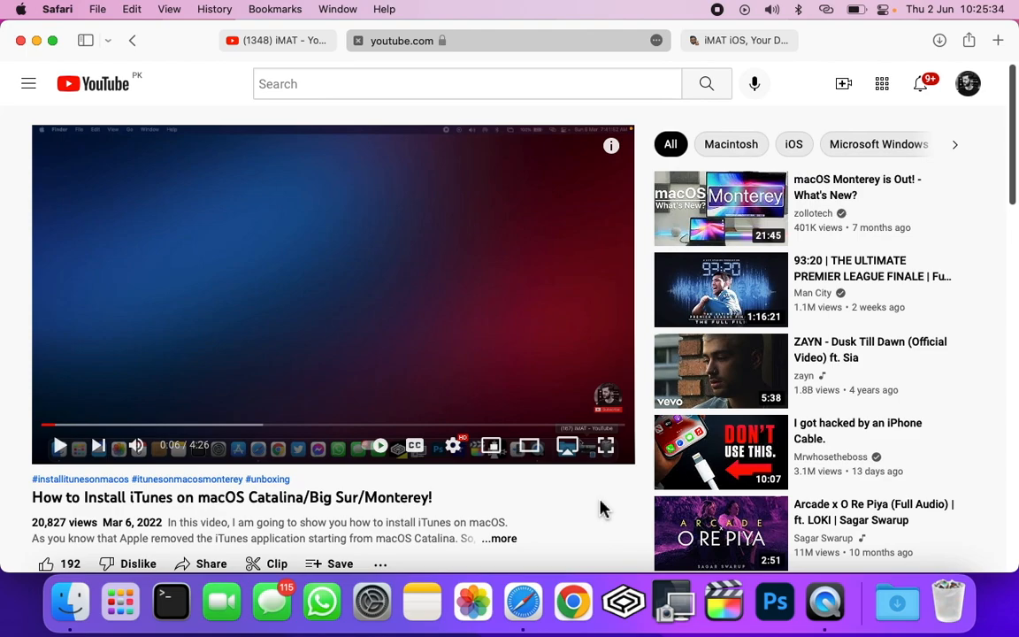
mouse_move(593, 503)
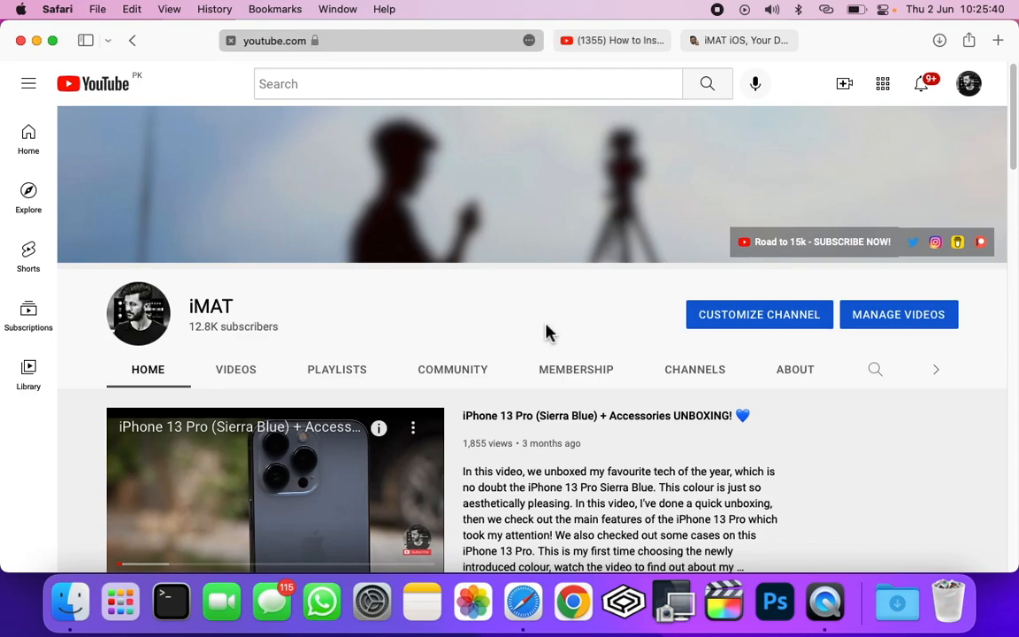
mouse_move(558, 327)
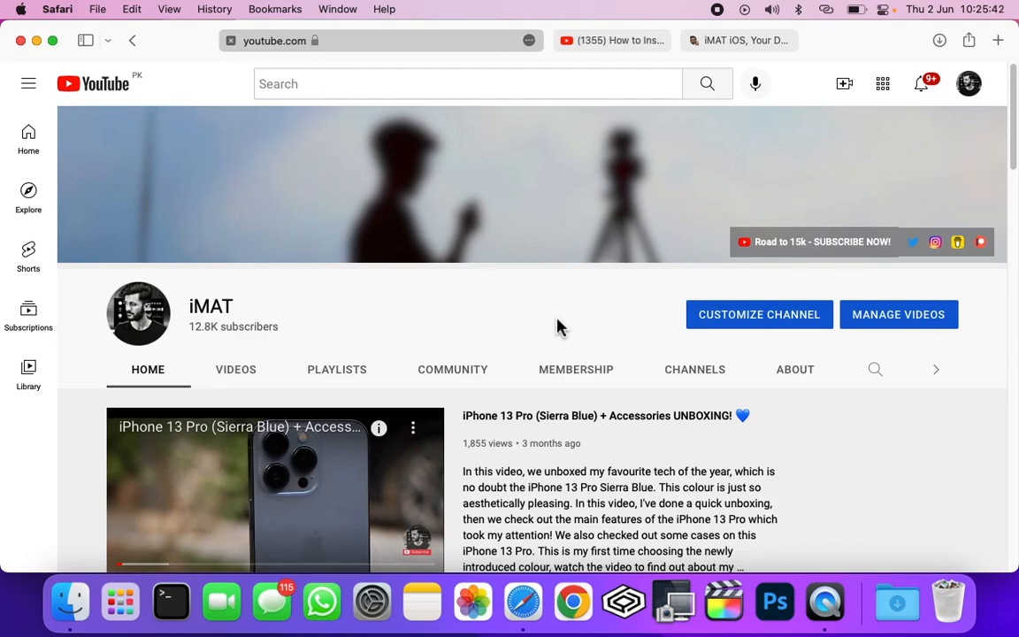
mouse_move(581, 322)
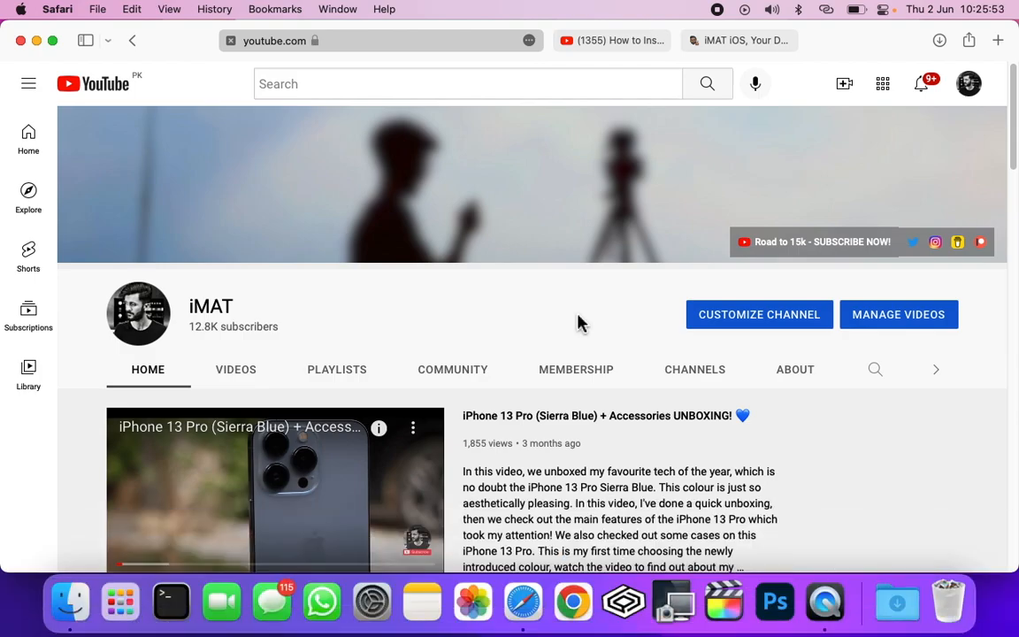
Switch from the iMAT YouTube channel to the imatios.com website tab
click(740, 39)
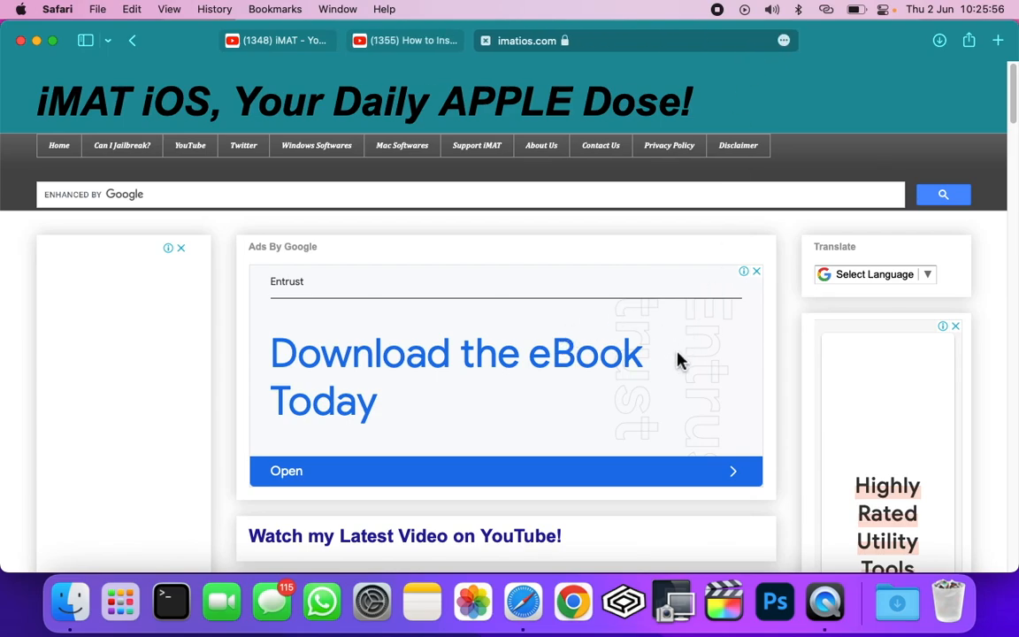
Scroll down the imatios.com page to the Retroactive download link for macOS Catalina and higher
scroll(down, 3)
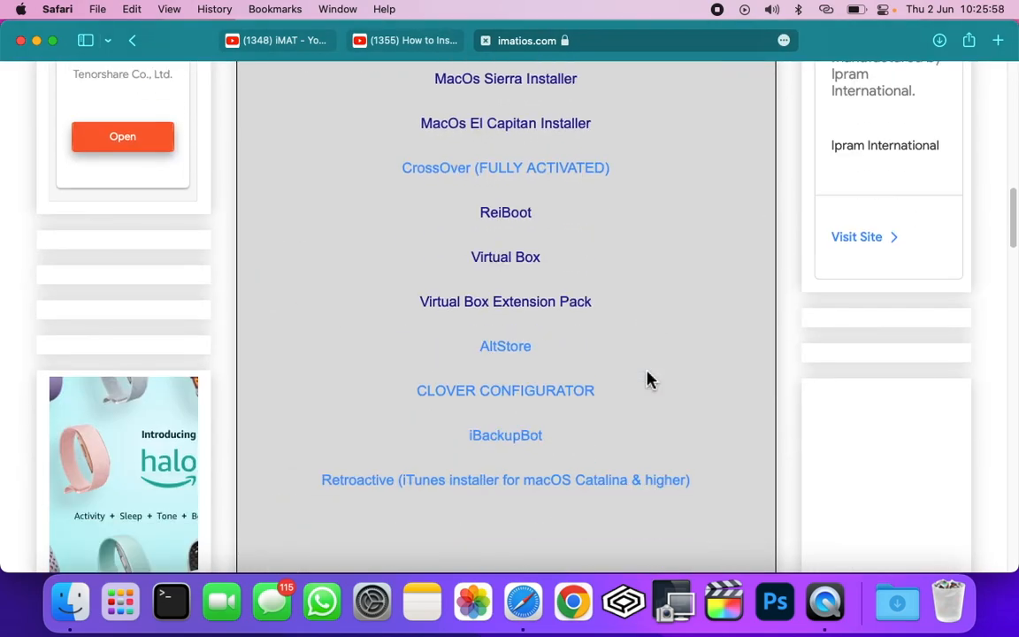
scroll(down, 3)
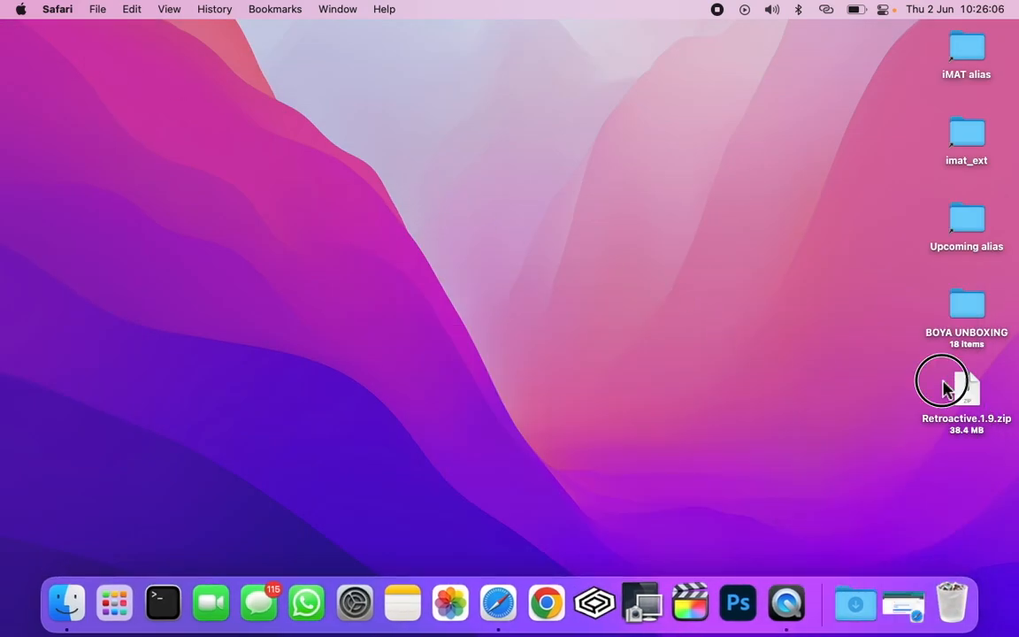
Move the Retroactive zip to the desktop, unzip it and enter the Retroactive 1.9 folder
drag(942, 386, 496, 162)
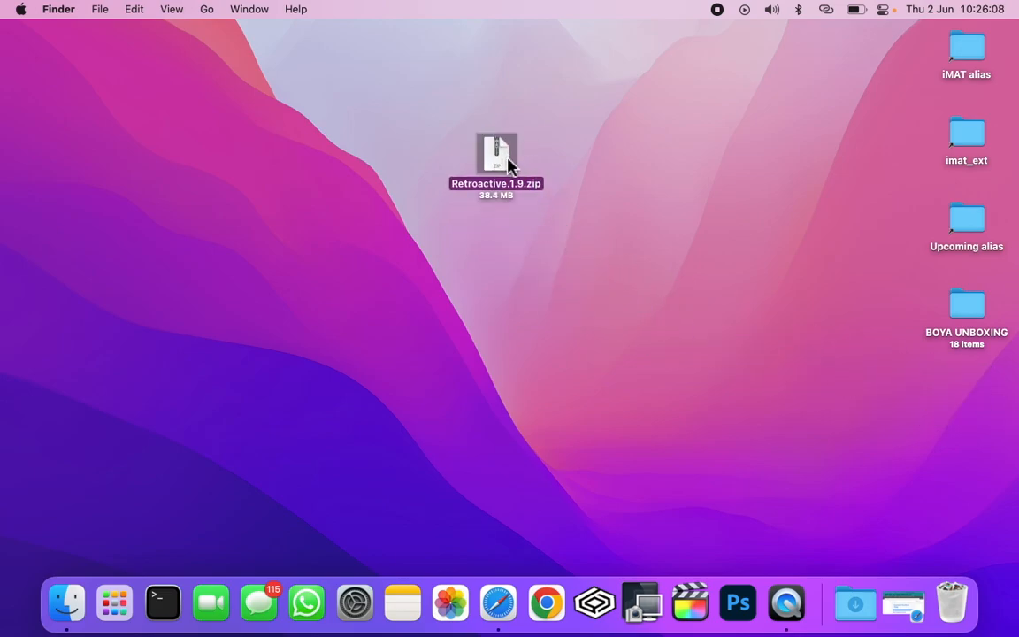
double_click(495, 156)
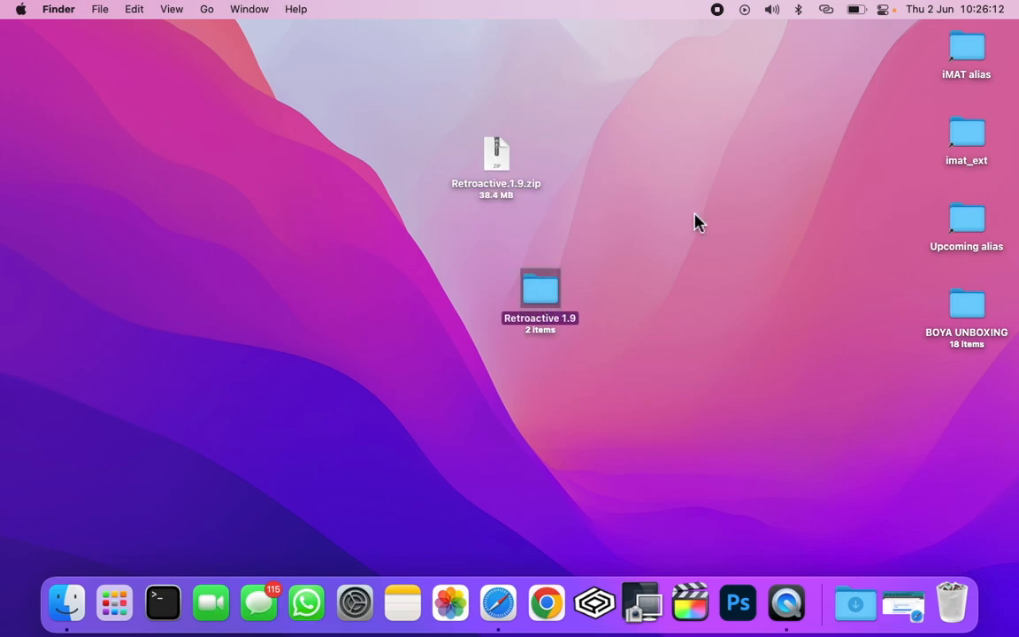
double_click(540, 292)
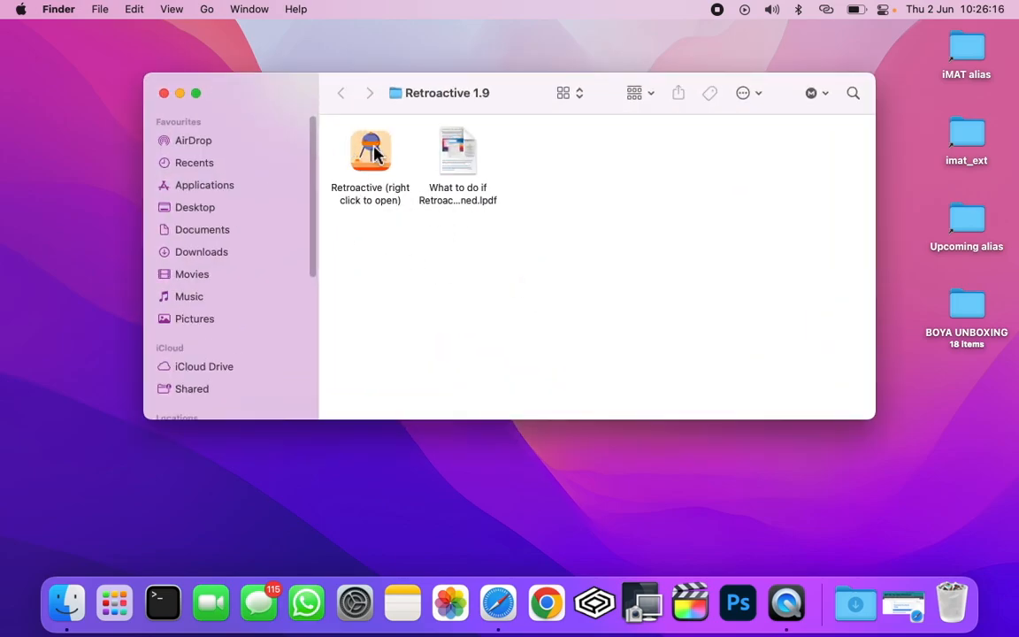
Preview and close the troubleshooting PDF, then bring up the Open option for the Retroactive app
right_click(370, 151)
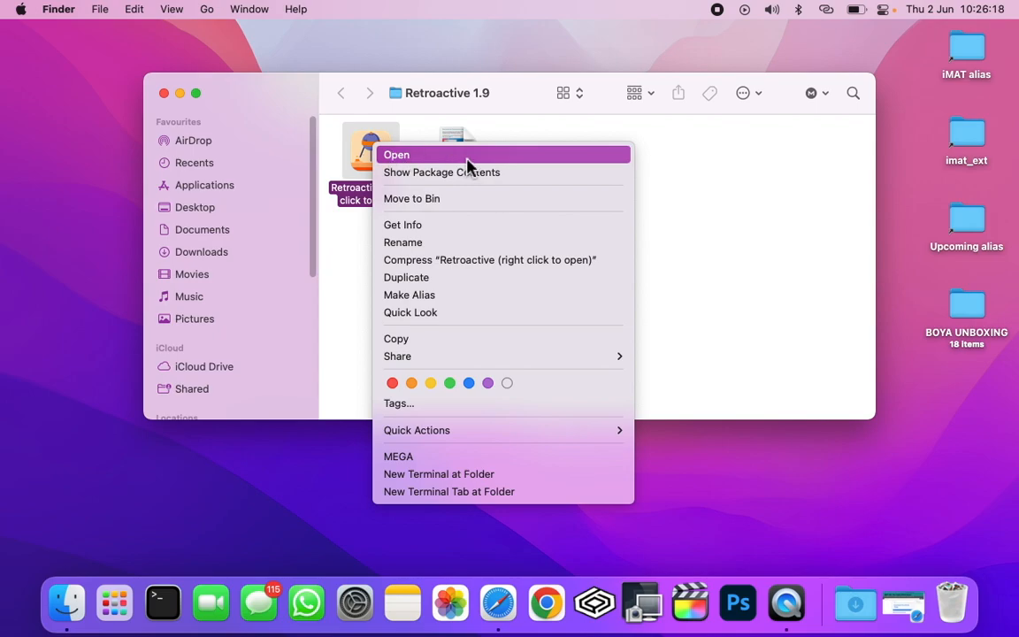
click(396, 156)
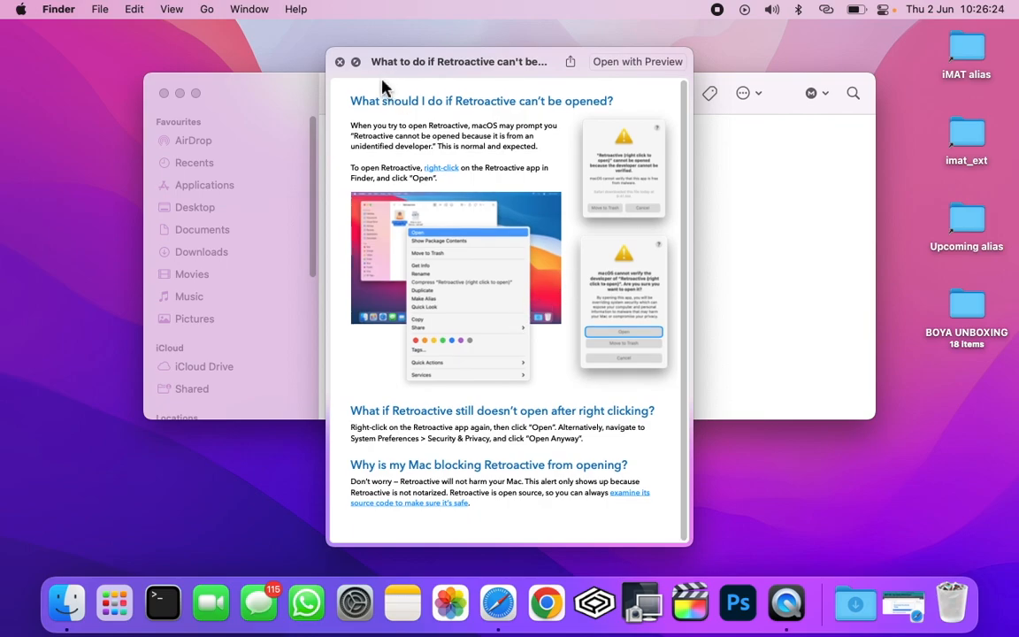
click(340, 60)
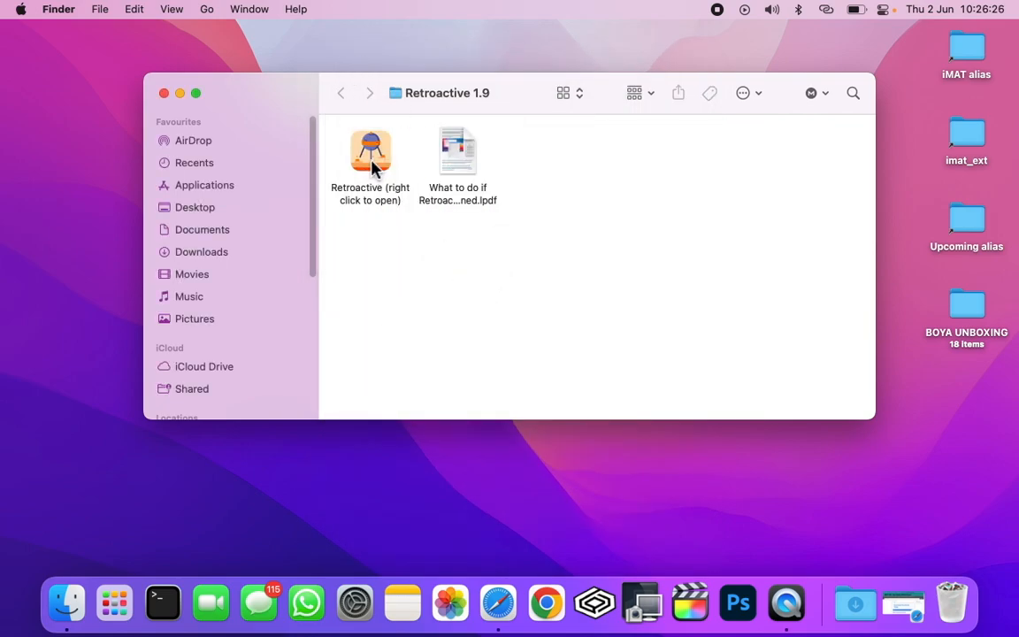
right_click(372, 150)
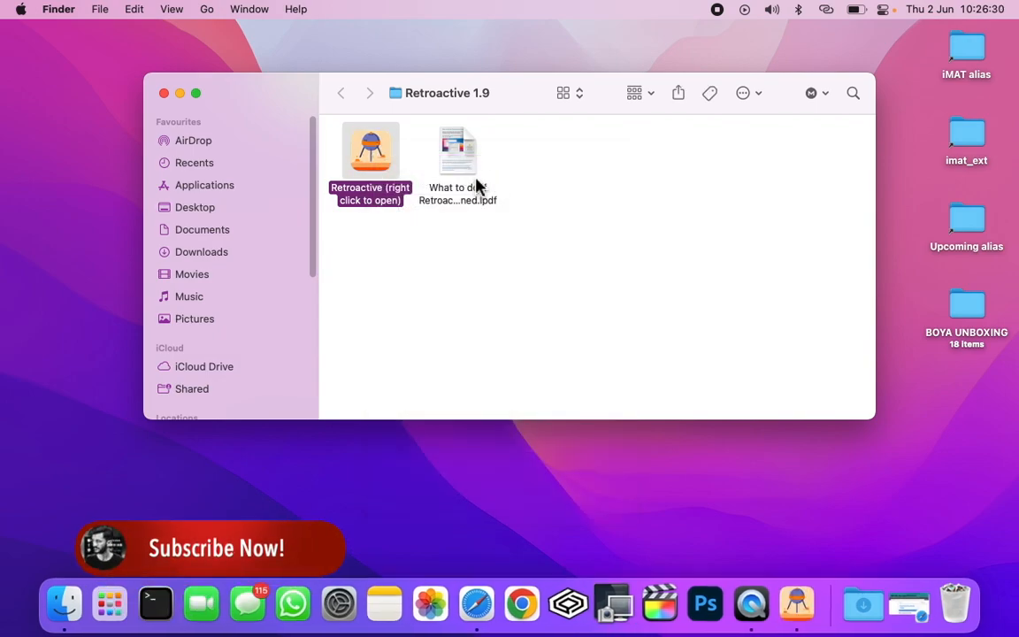
mouse_move(775, 405)
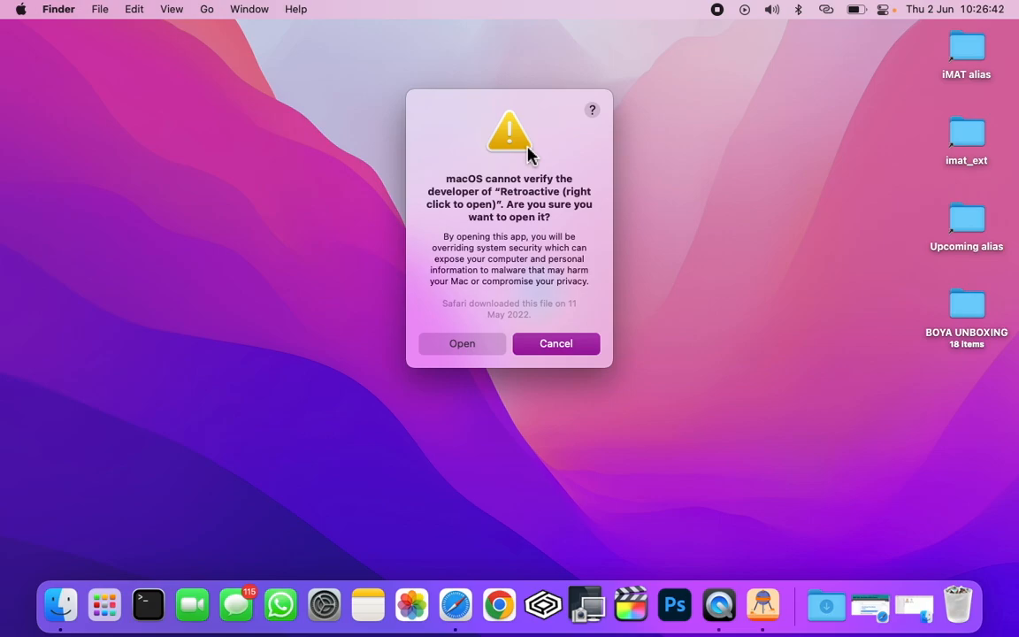
mouse_move(478, 367)
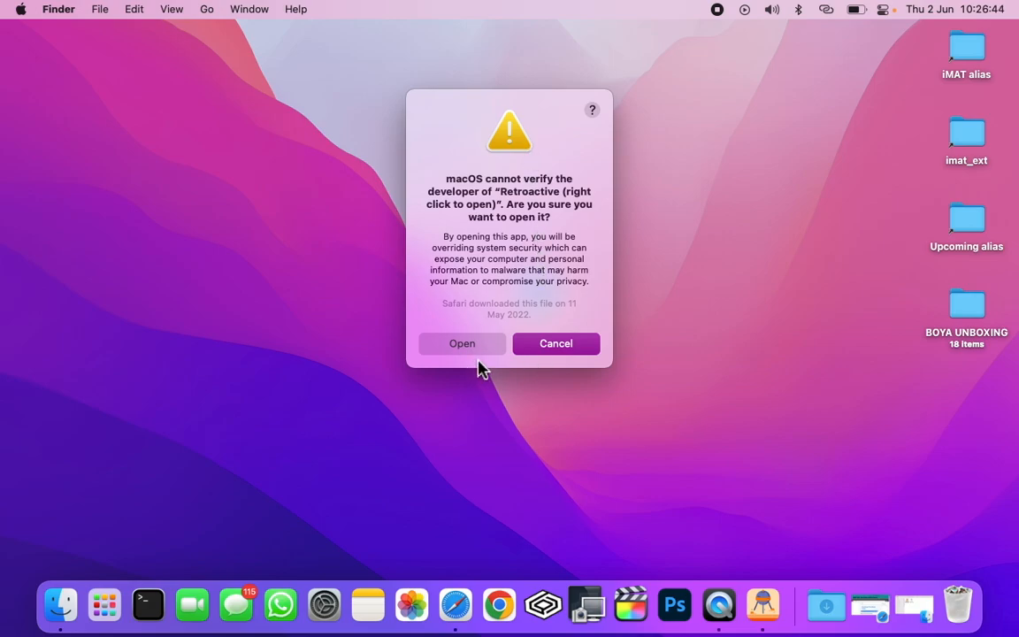
Allow Retroactive past the unverified-developer and update warnings and choose to install iTunes
click(462, 343)
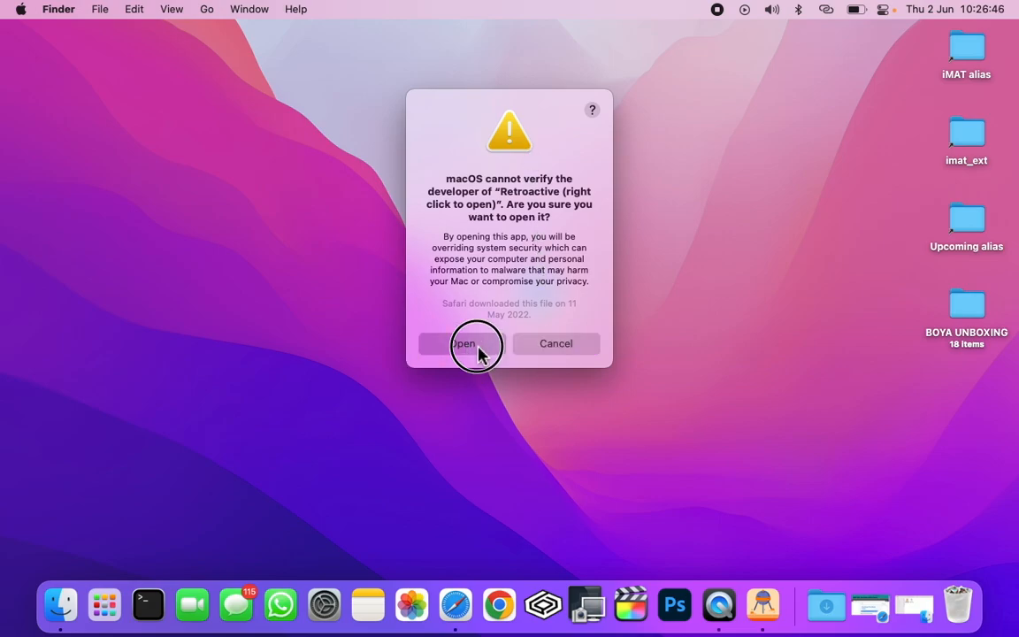
click(464, 343)
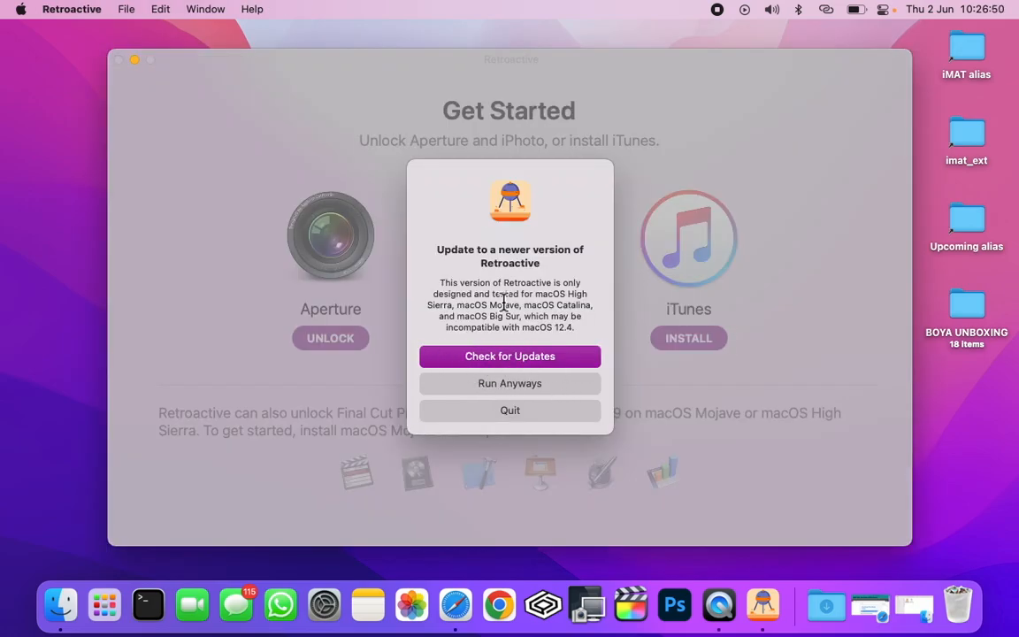
mouse_move(534, 389)
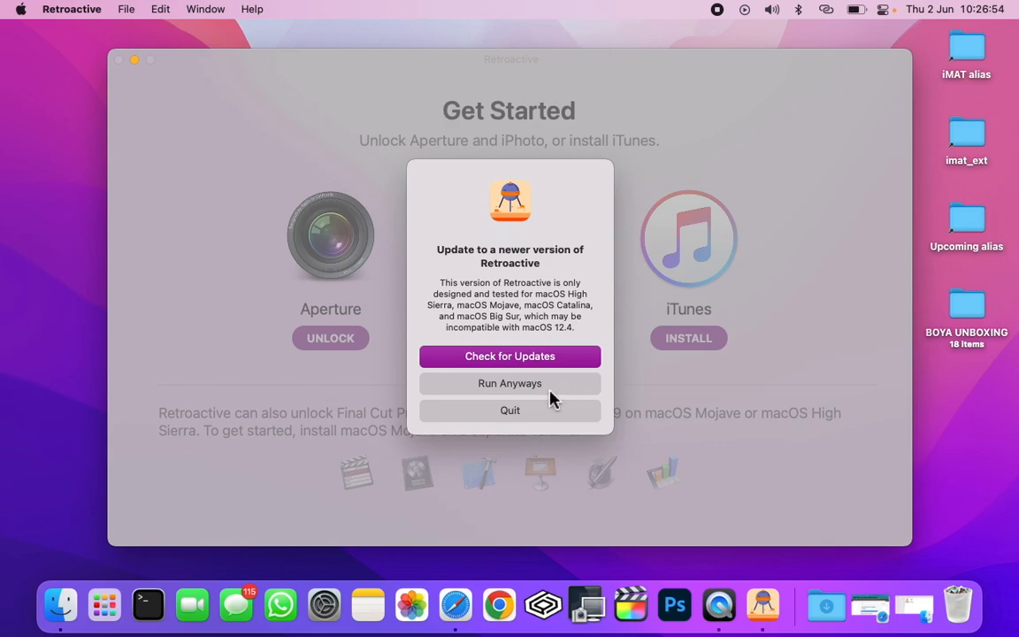
click(509, 383)
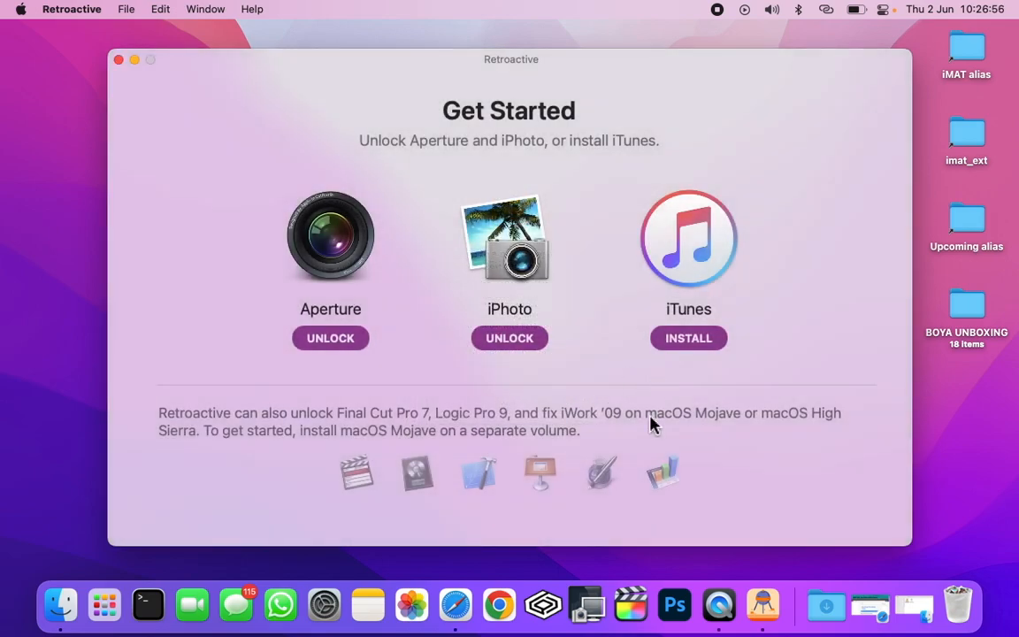
click(688, 338)
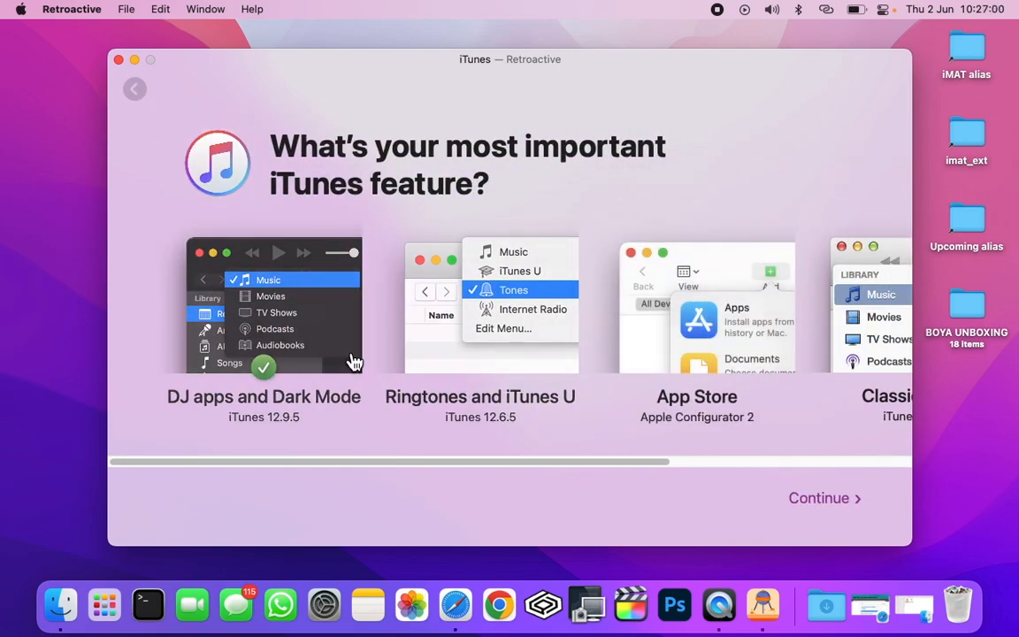
mouse_move(286, 389)
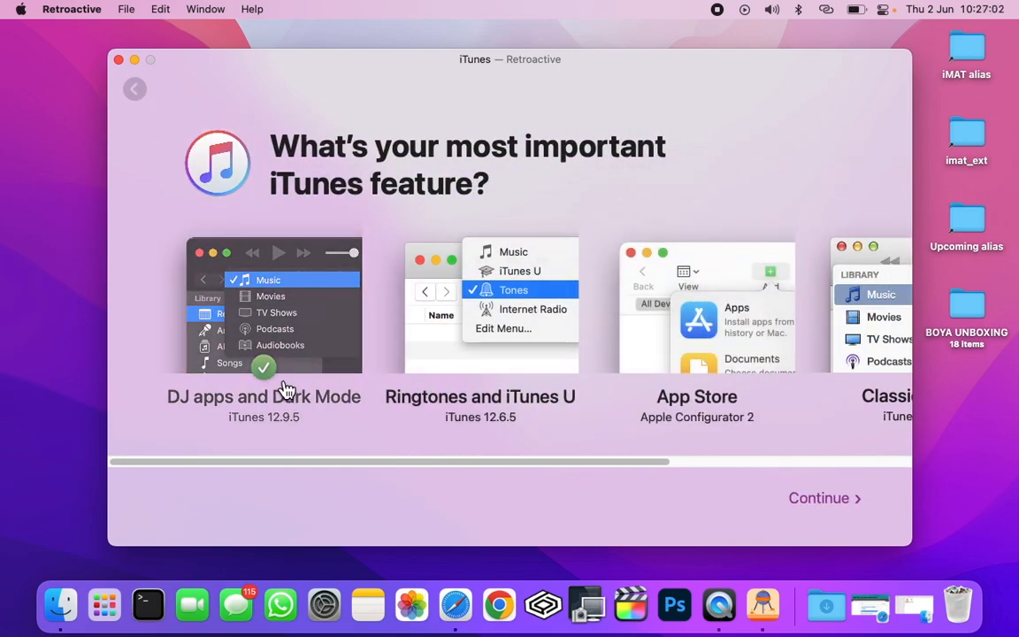
mouse_move(283, 315)
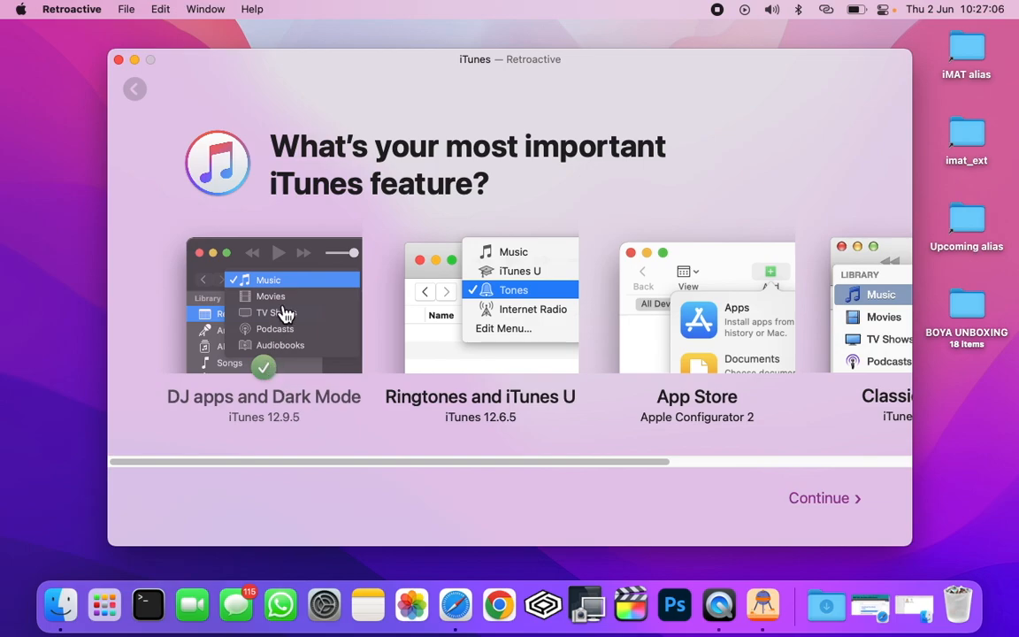
mouse_move(388, 416)
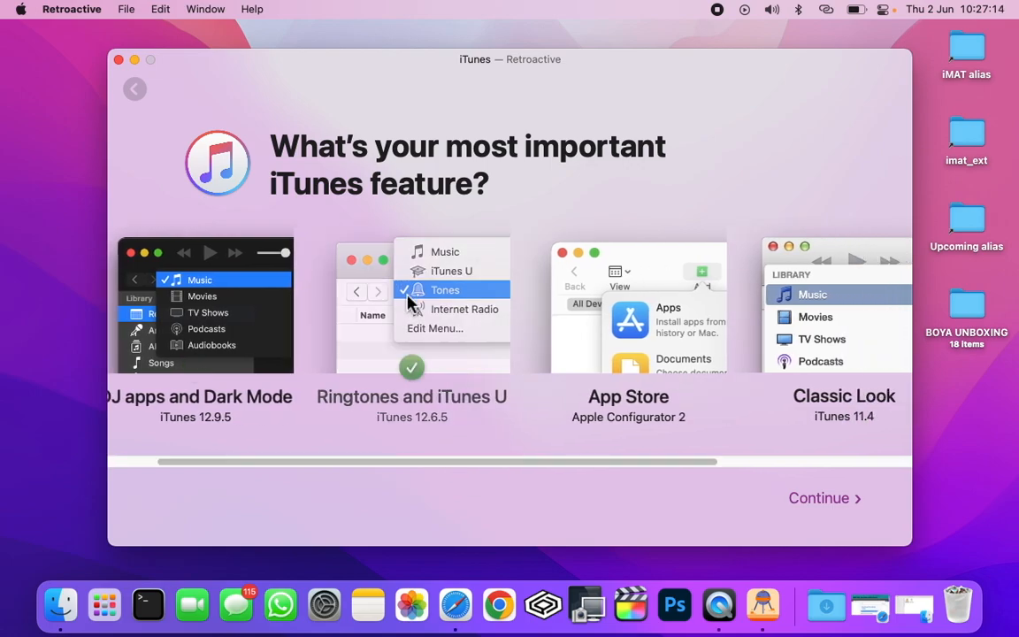
mouse_move(464, 414)
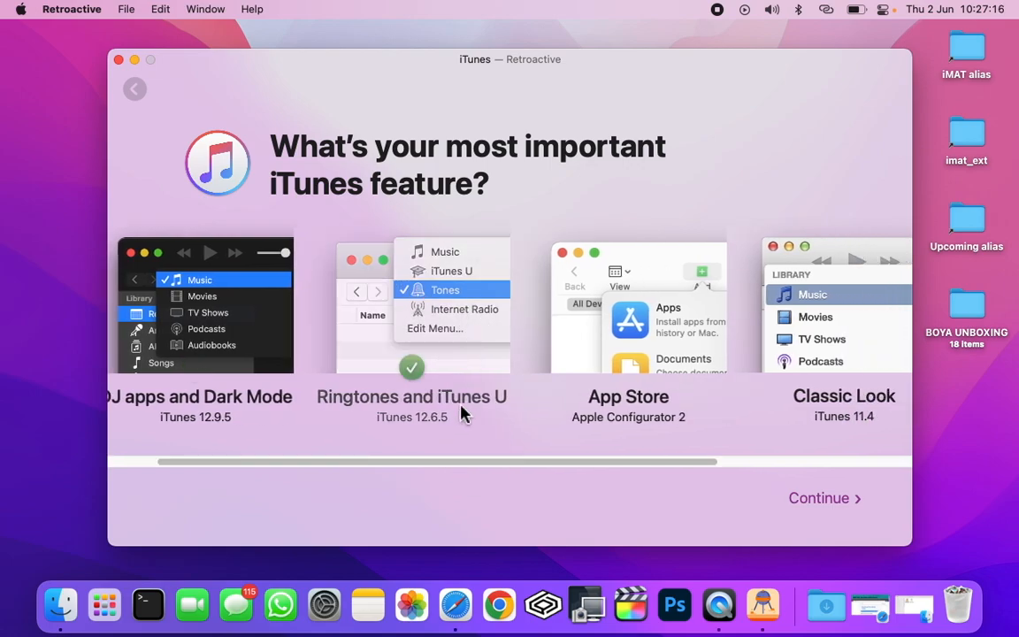
mouse_move(449, 439)
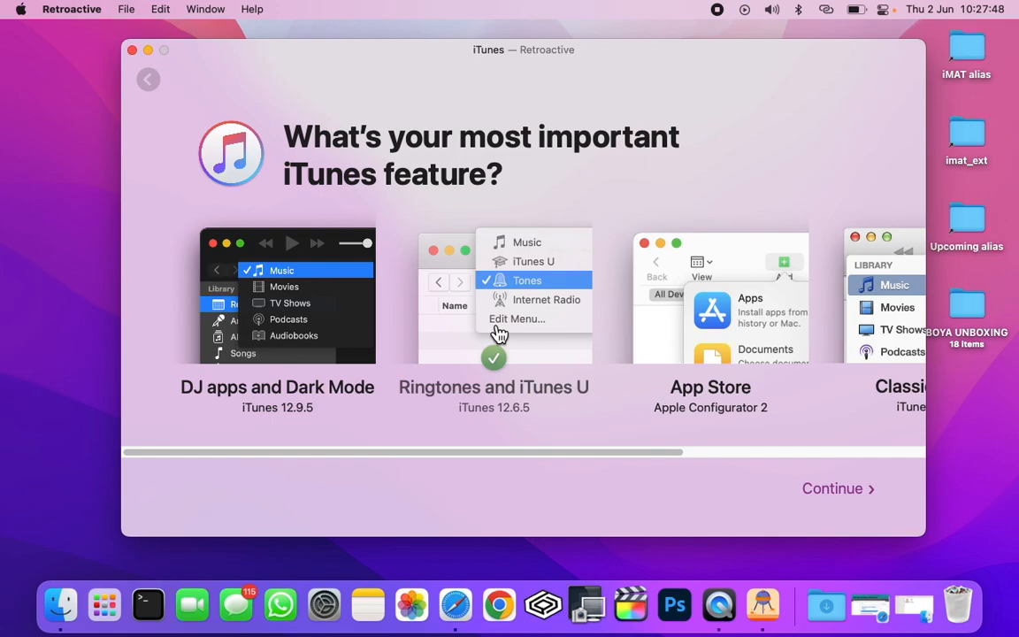
mouse_move(492, 336)
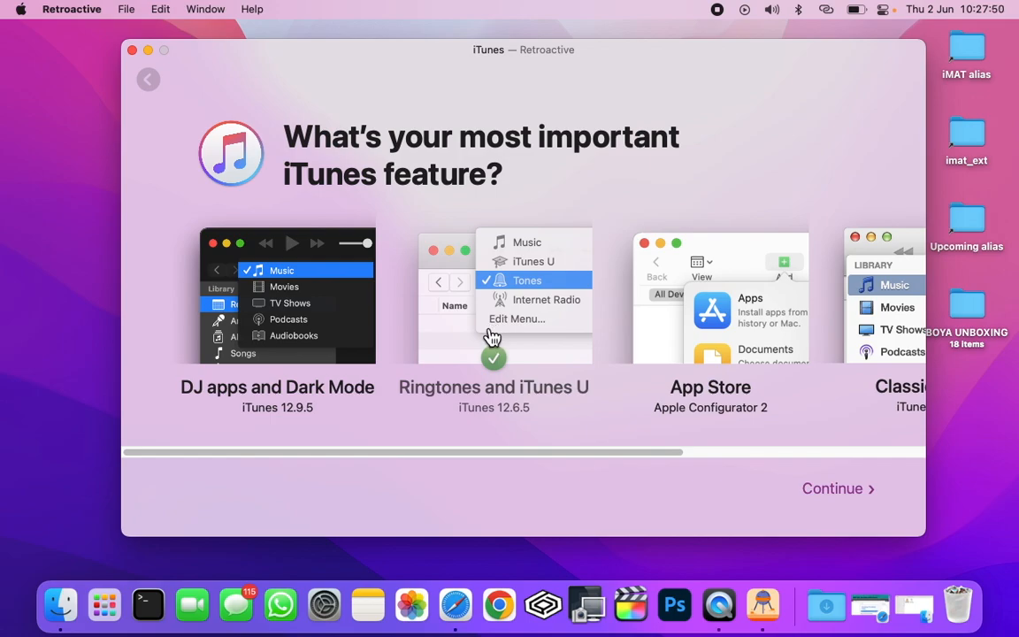
Continue with the Ringtones and iTunes U version, iTunes 12.6.5
click(832, 488)
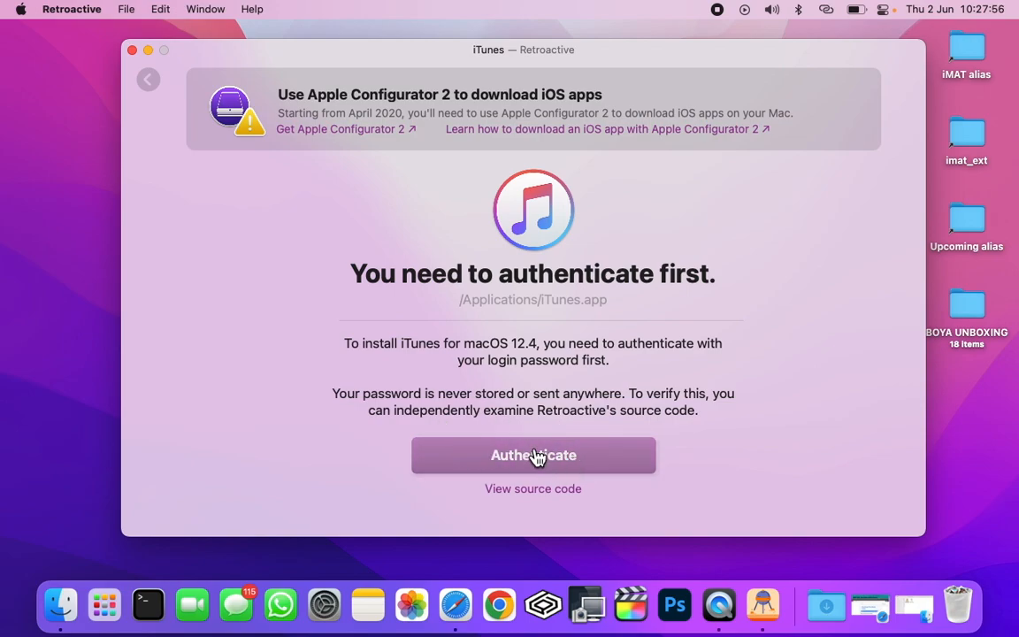
Authenticate with the login password so Retroactive can start downloading iTunes
click(533, 454)
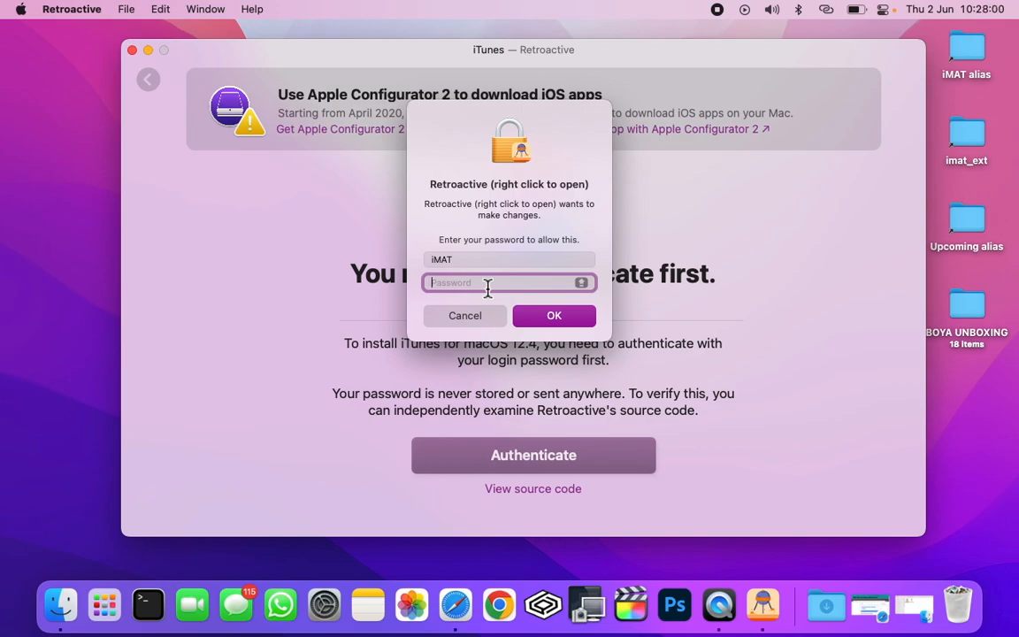
text(•••••)
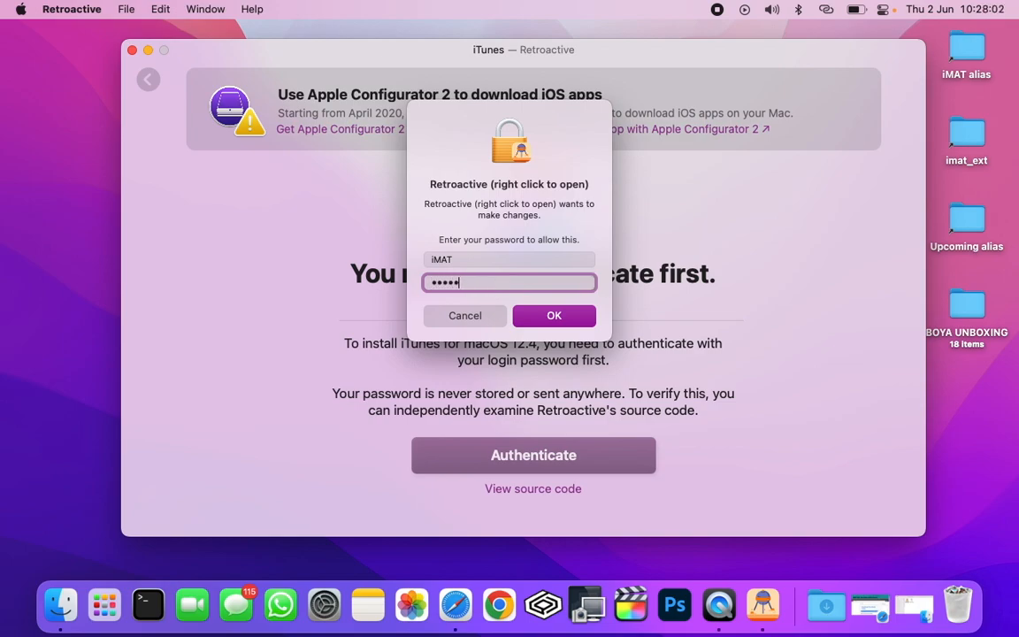
click(553, 315)
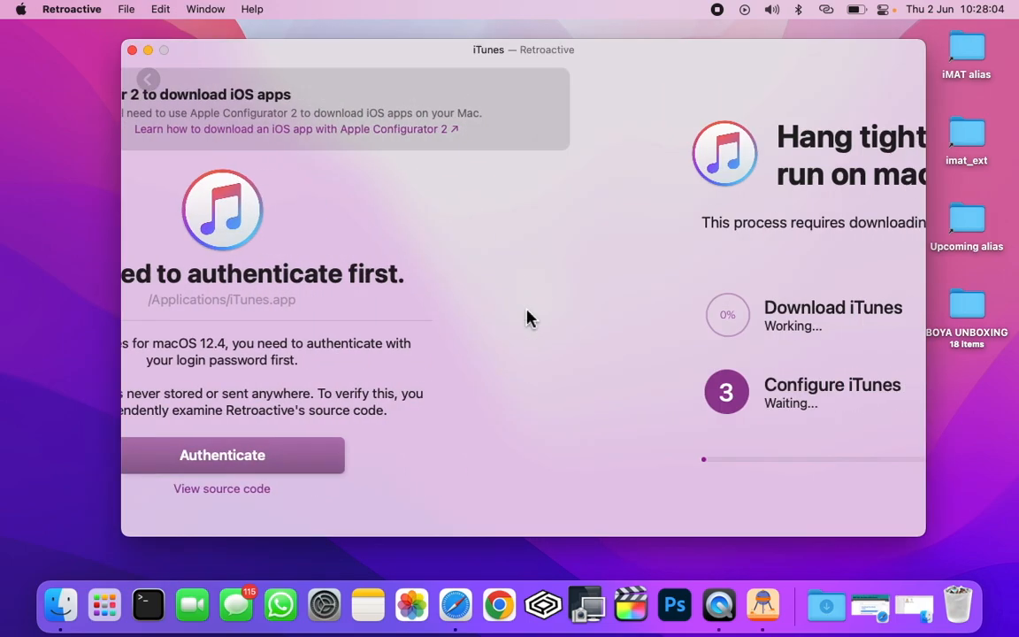
Let the download, extract, configure and install steps for iTunes run to completion
click(223, 455)
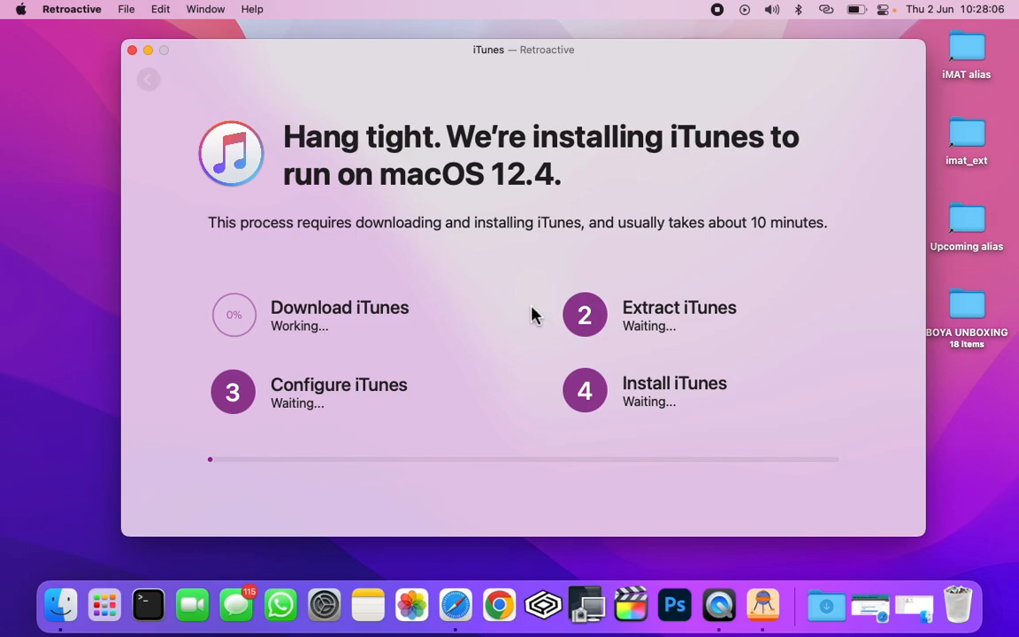
mouse_move(244, 340)
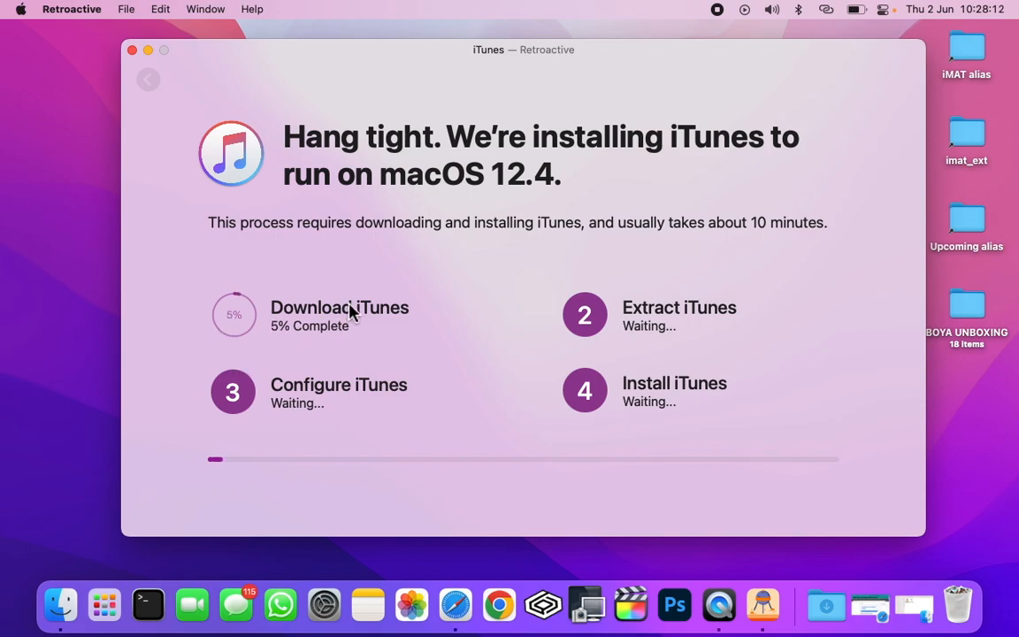
mouse_move(547, 344)
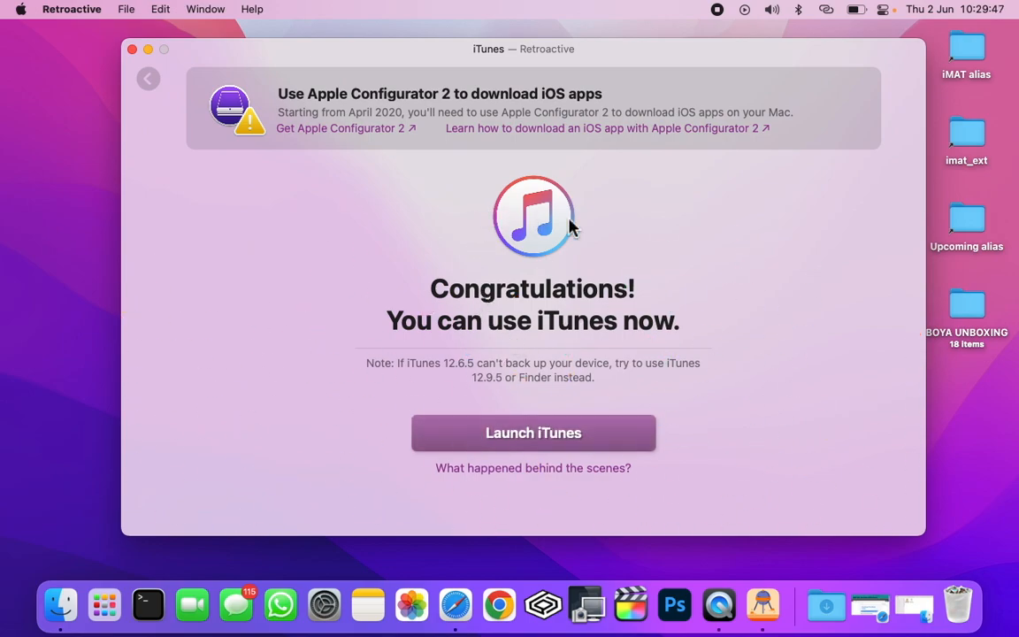
mouse_move(540, 357)
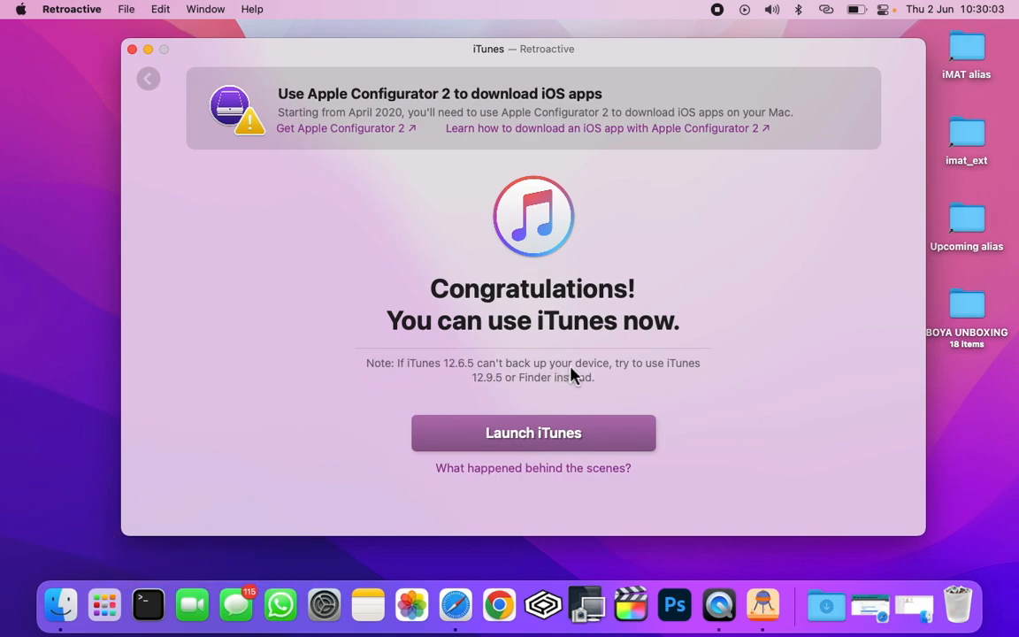
mouse_move(506, 389)
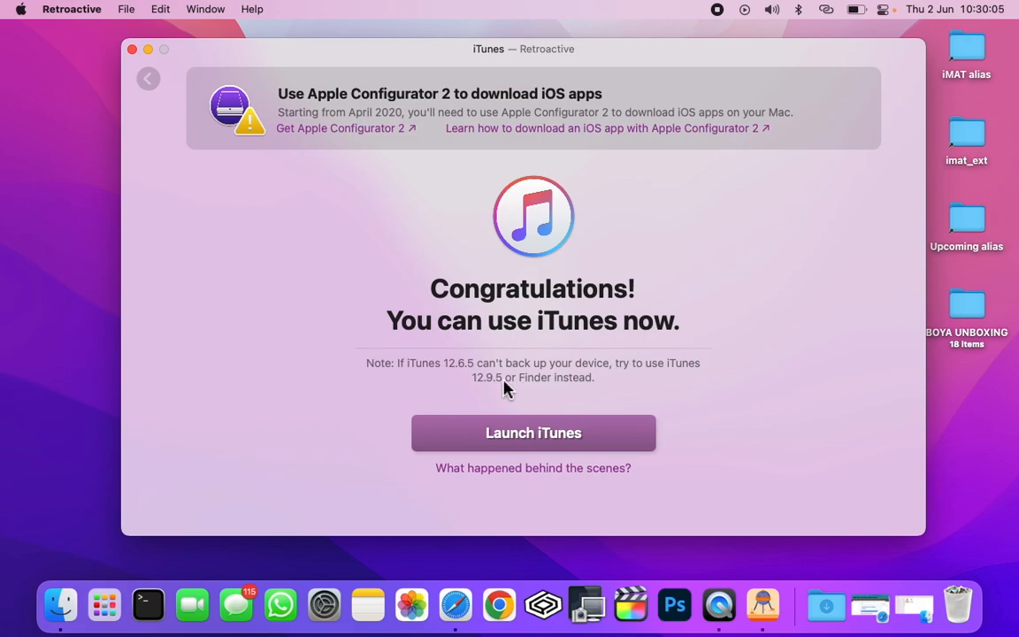
mouse_move(494, 392)
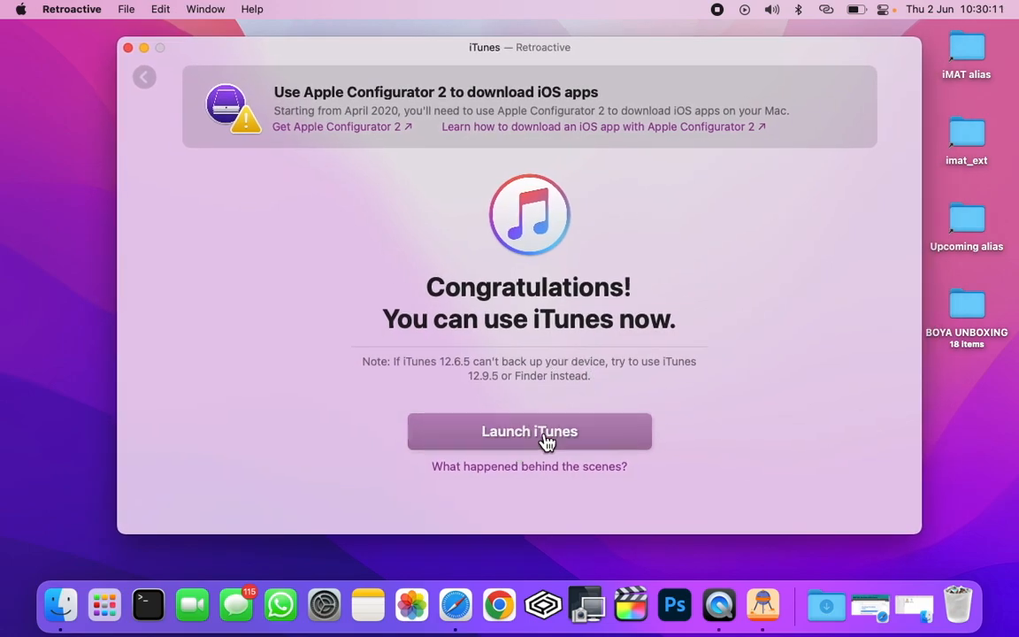
Launch the newly installed iTunes from Retroactive's congratulations screen
click(529, 432)
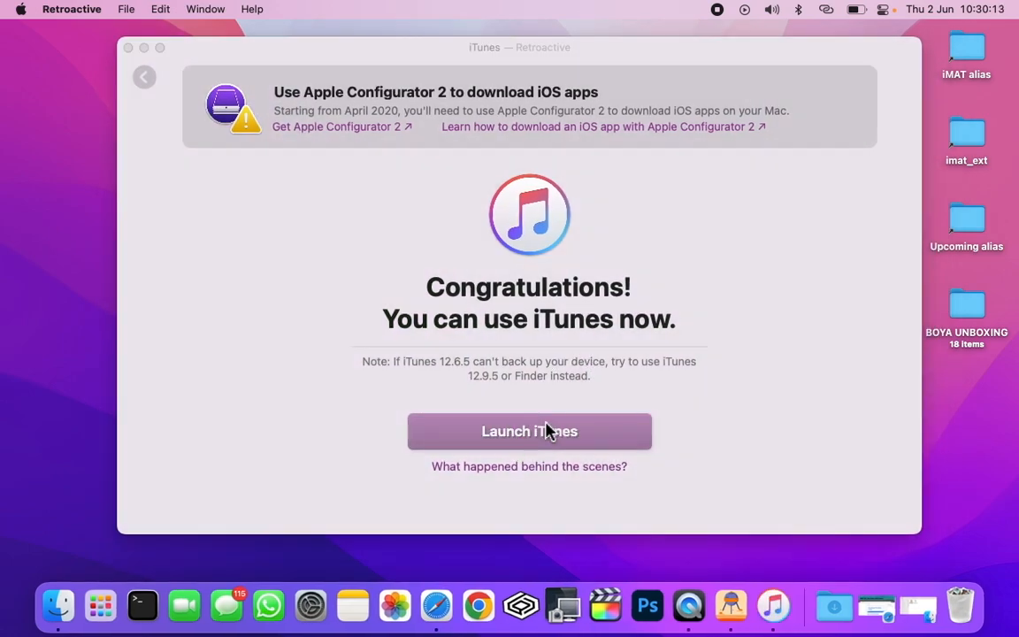
click(529, 431)
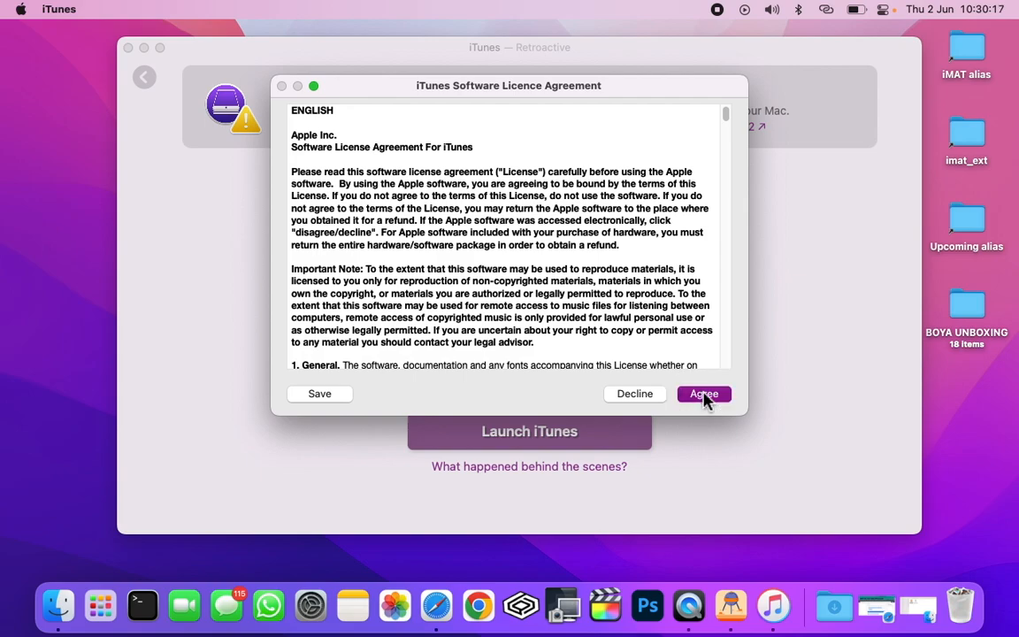
Accept the iTunes licence agreement and dismiss the welcome library-sharing question
click(705, 393)
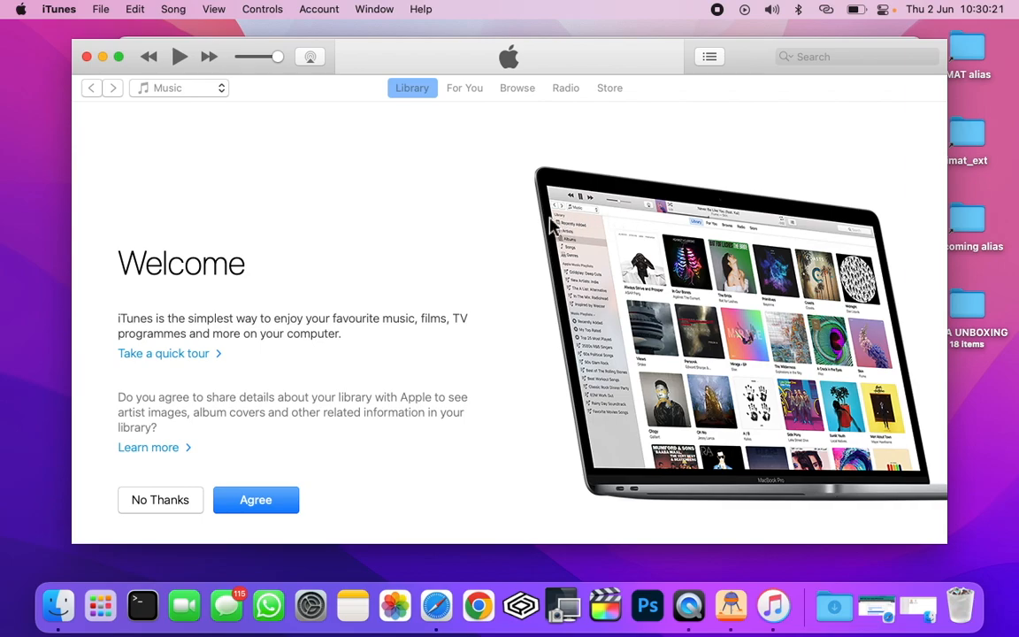
click(254, 499)
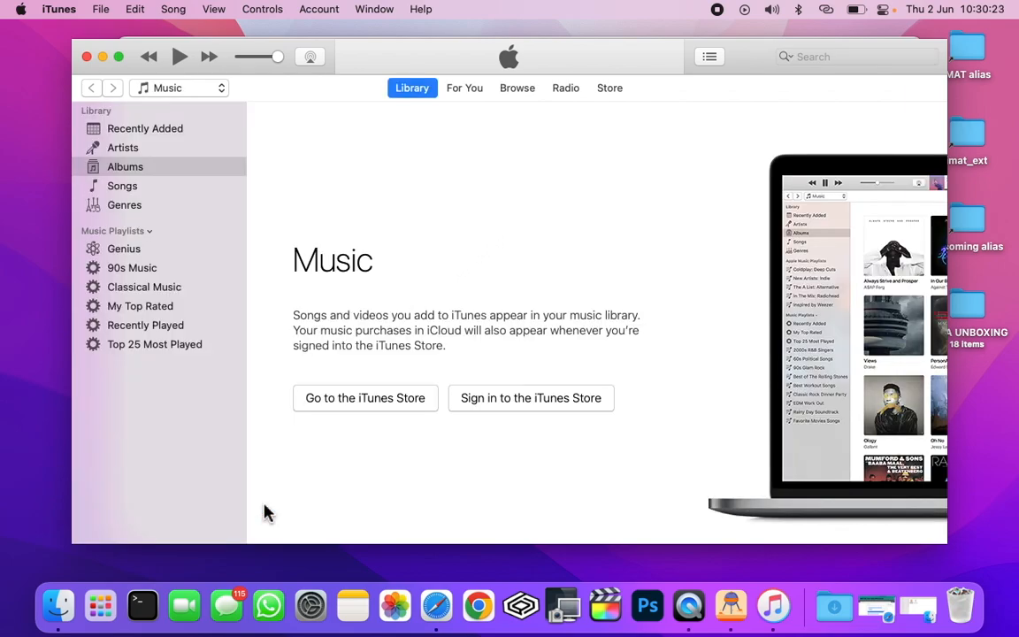
mouse_move(354, 426)
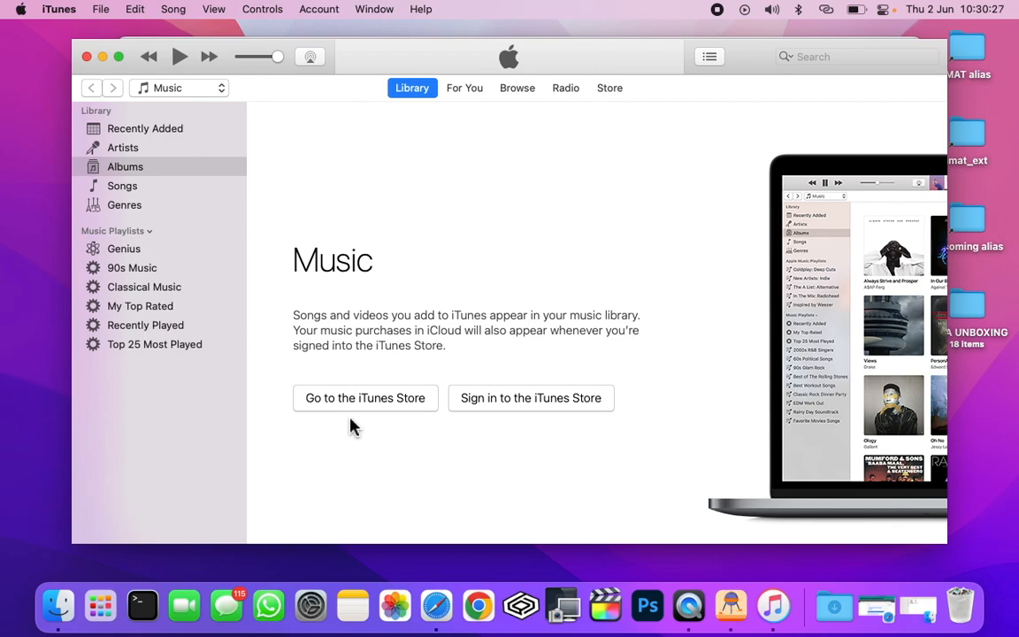
mouse_move(453, 456)
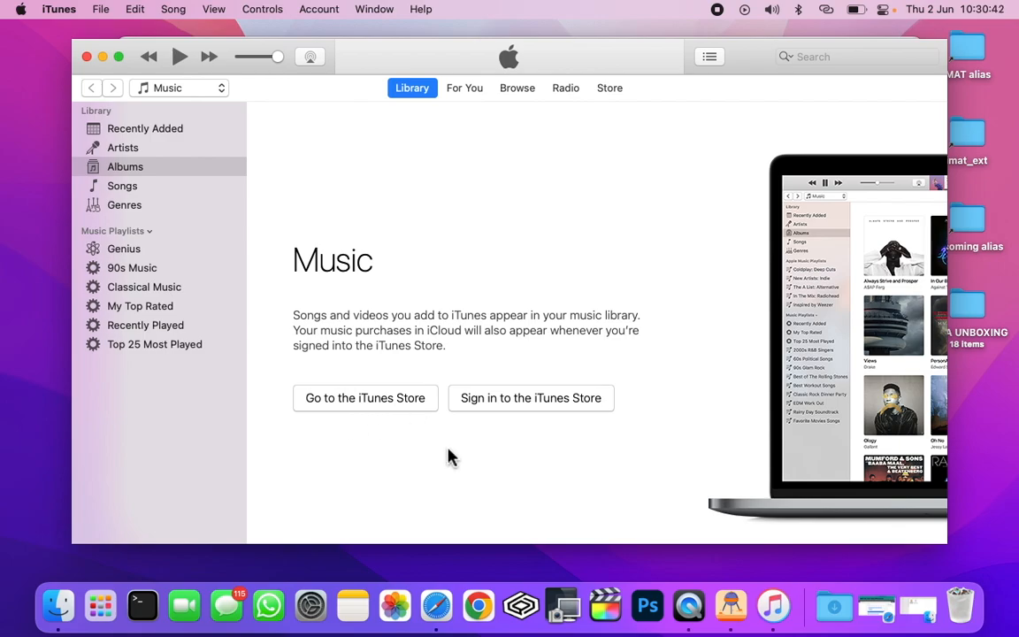
Select the connected iPhone 7 and decline the iOS 15.5 software update offer
click(244, 88)
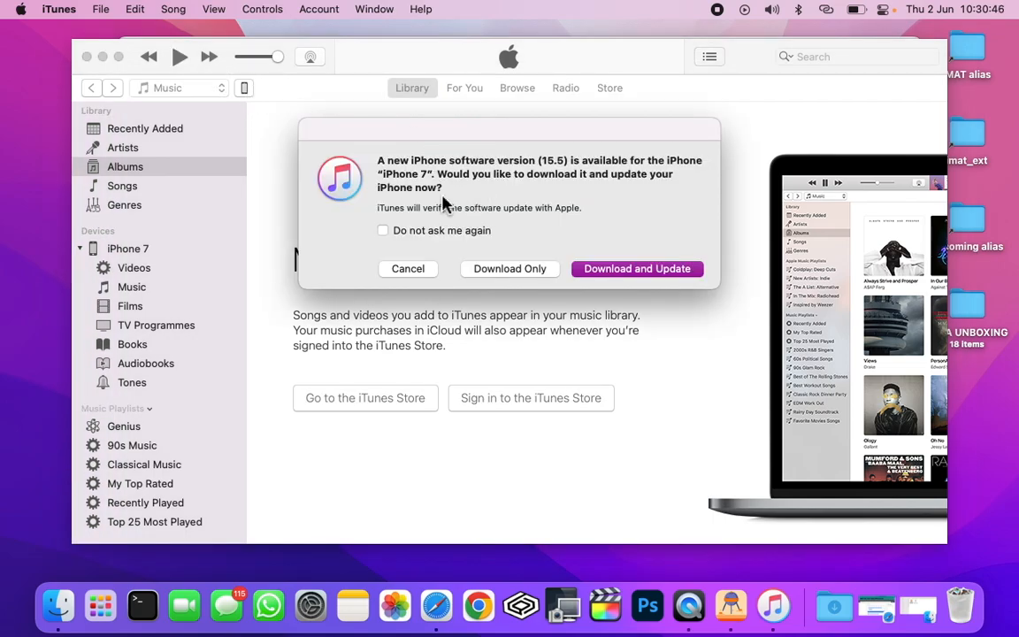
click(407, 269)
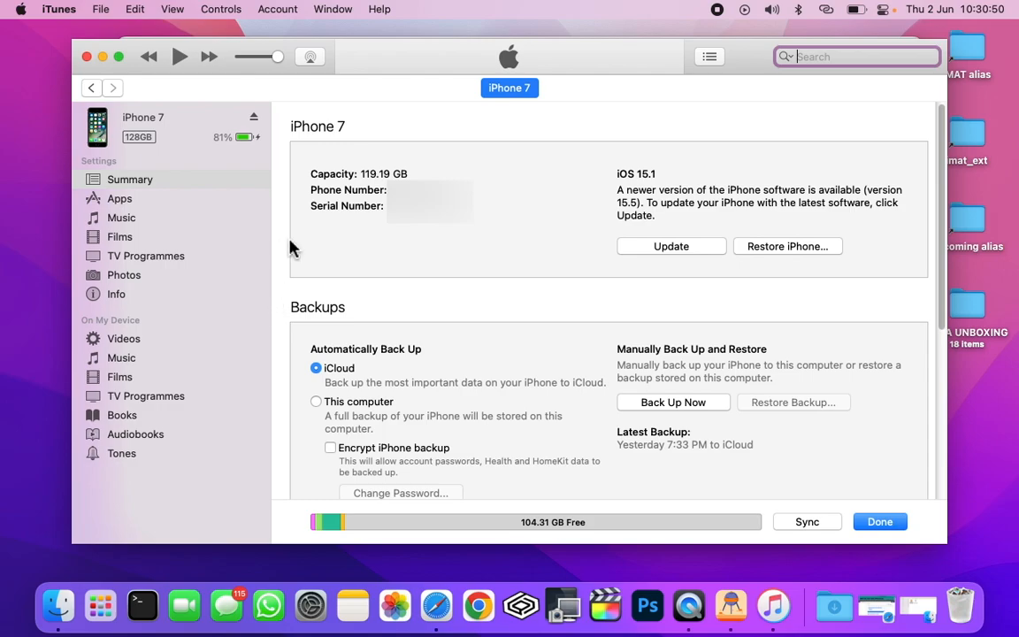
mouse_move(317, 297)
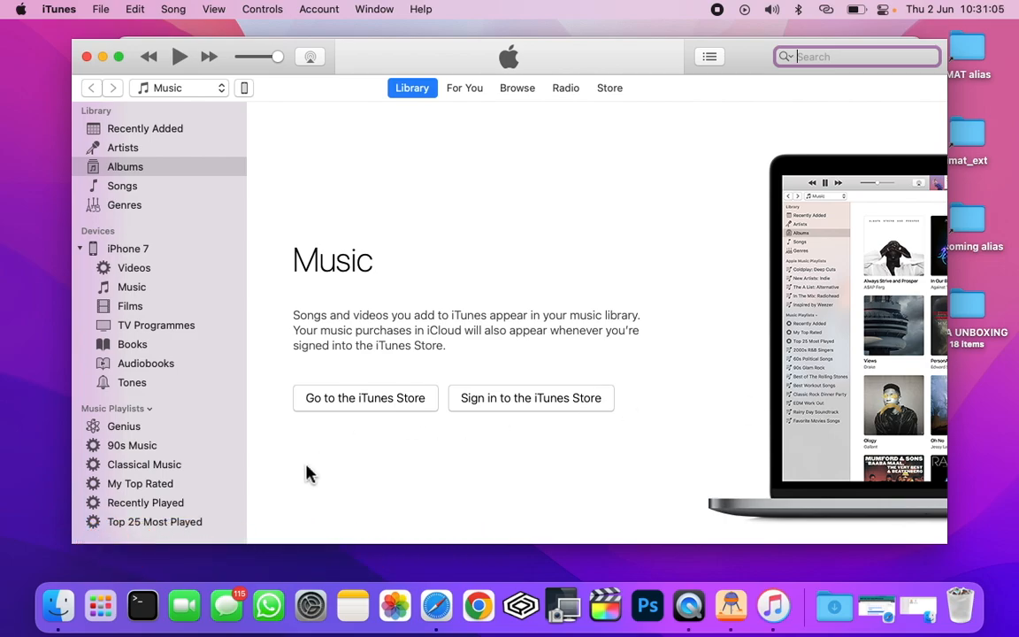
mouse_move(304, 469)
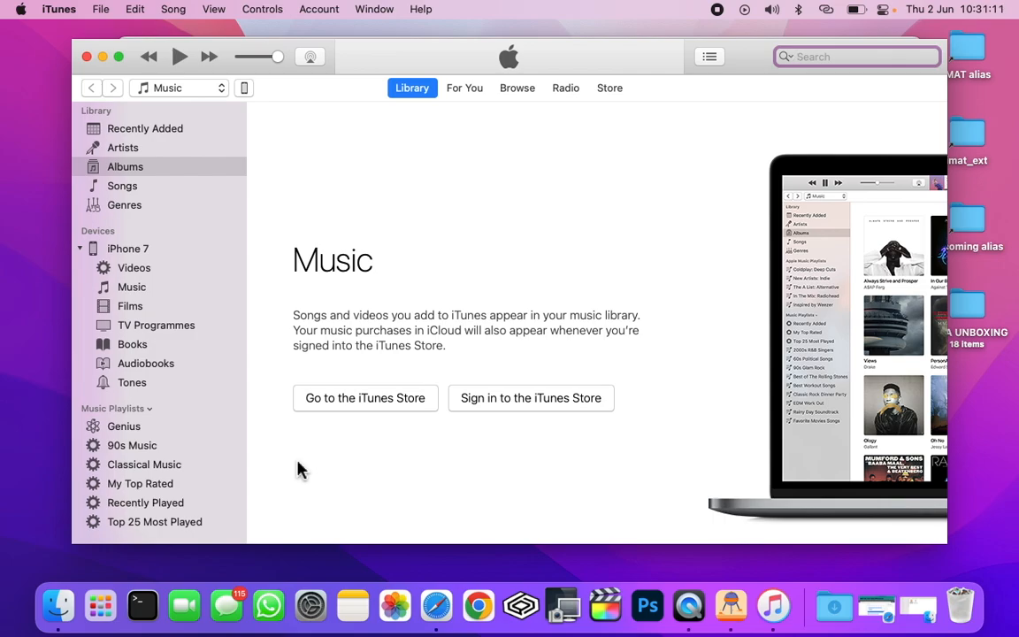
mouse_move(704, 202)
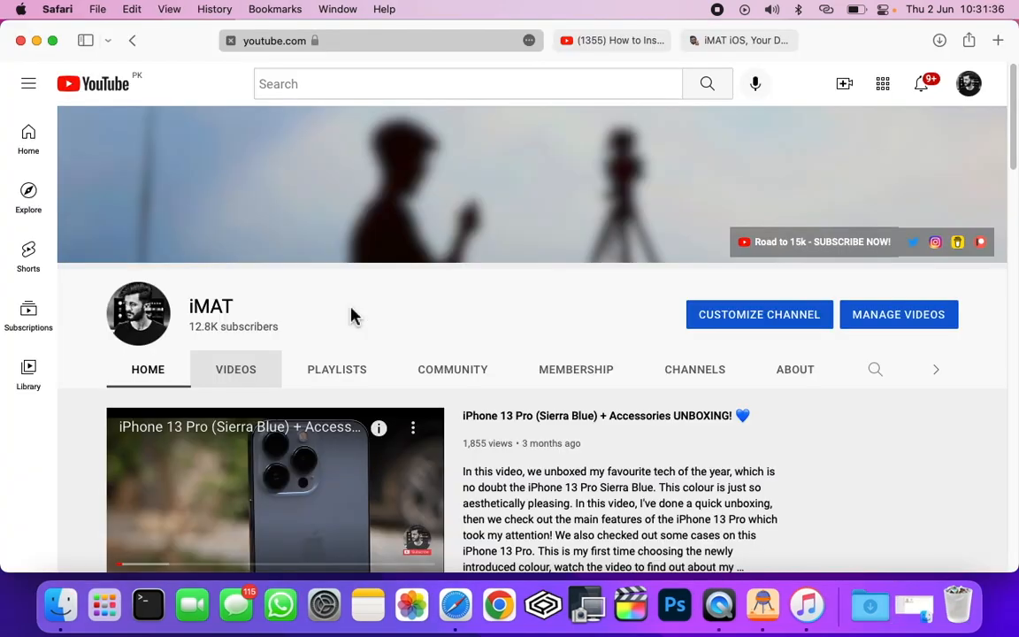
mouse_move(623, 320)
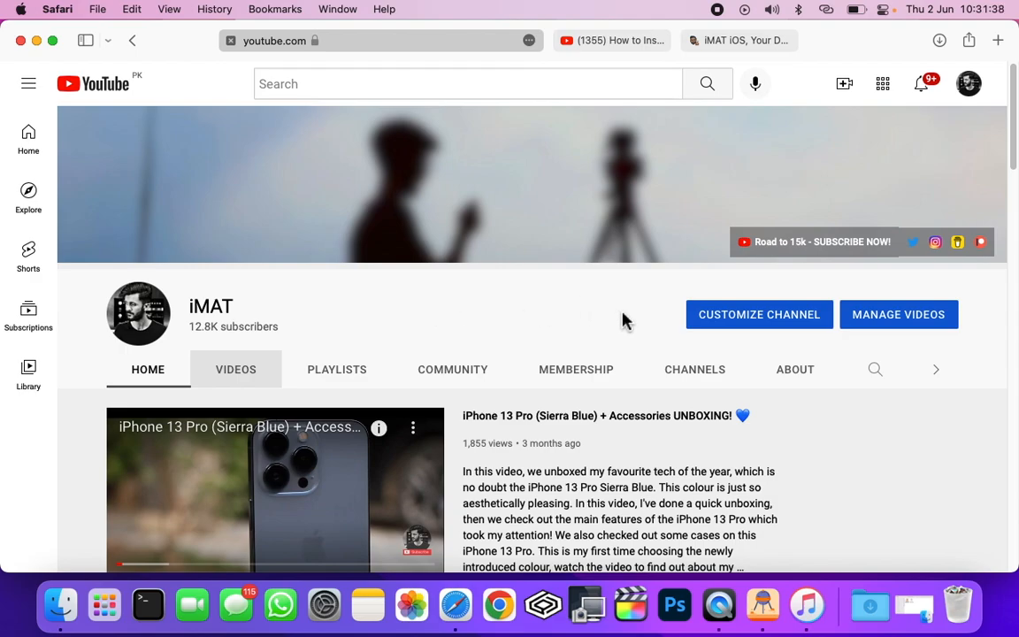
mouse_move(630, 319)
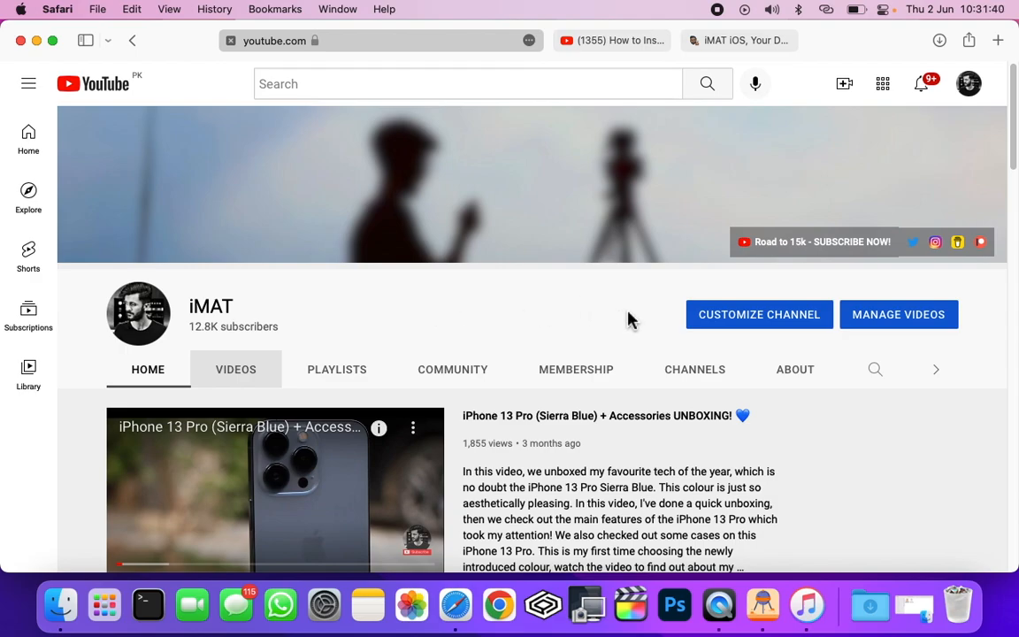
mouse_move(216, 332)
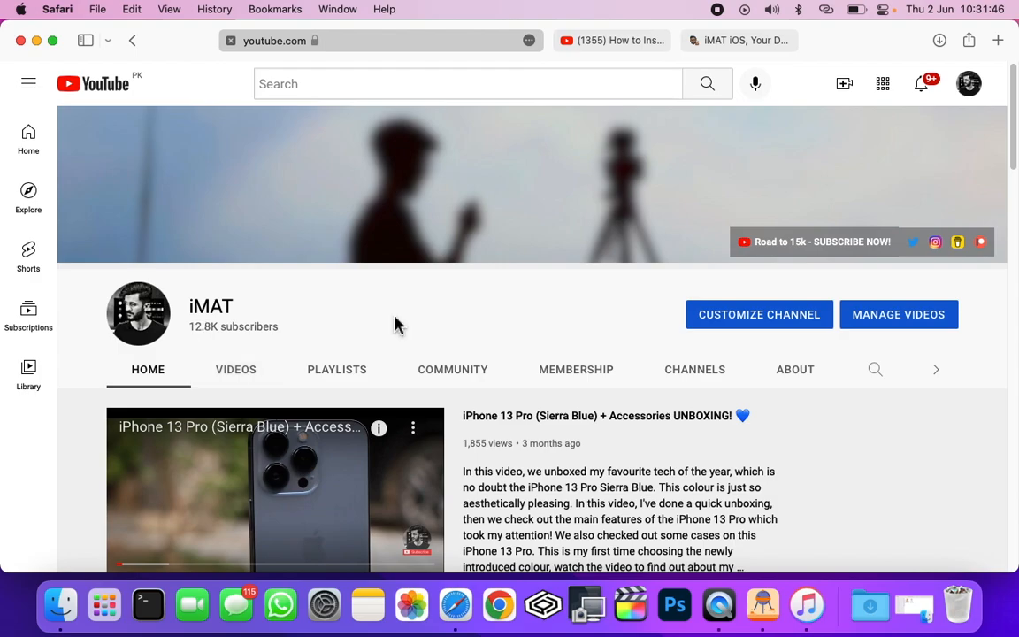
mouse_move(400, 322)
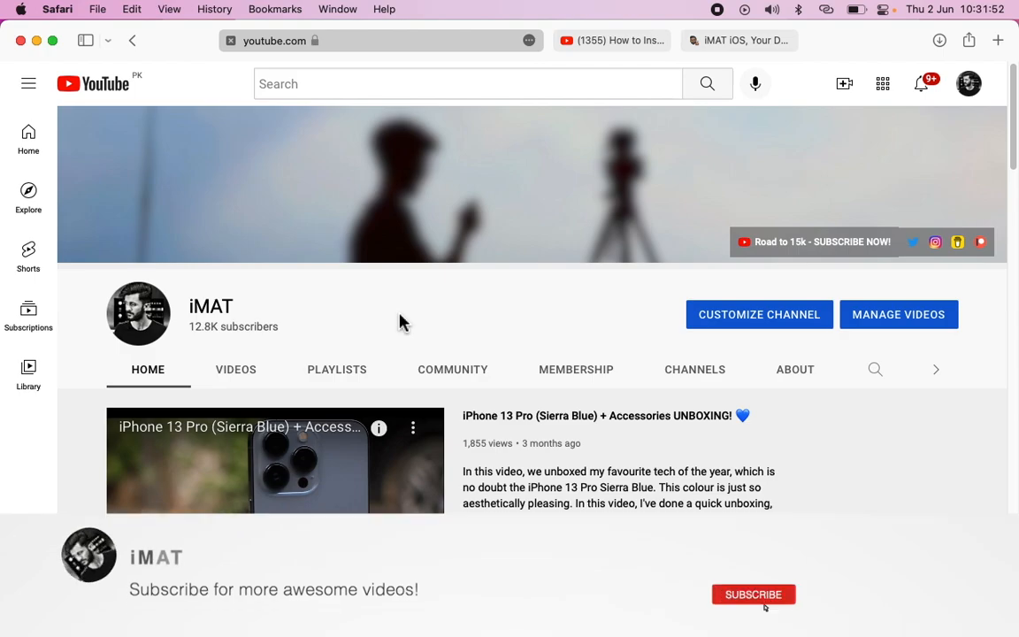
click(754, 595)
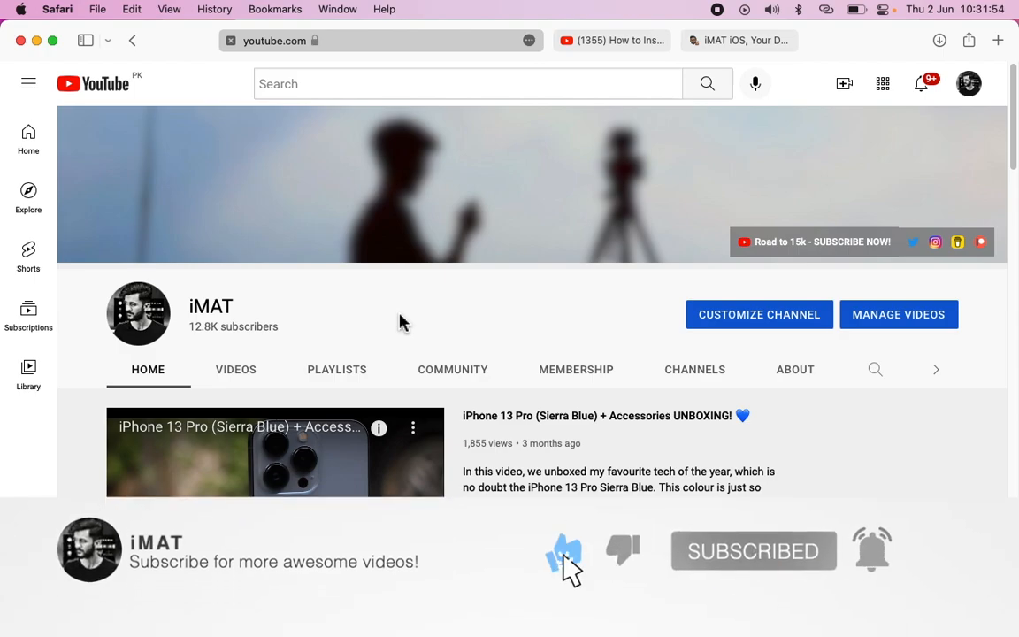